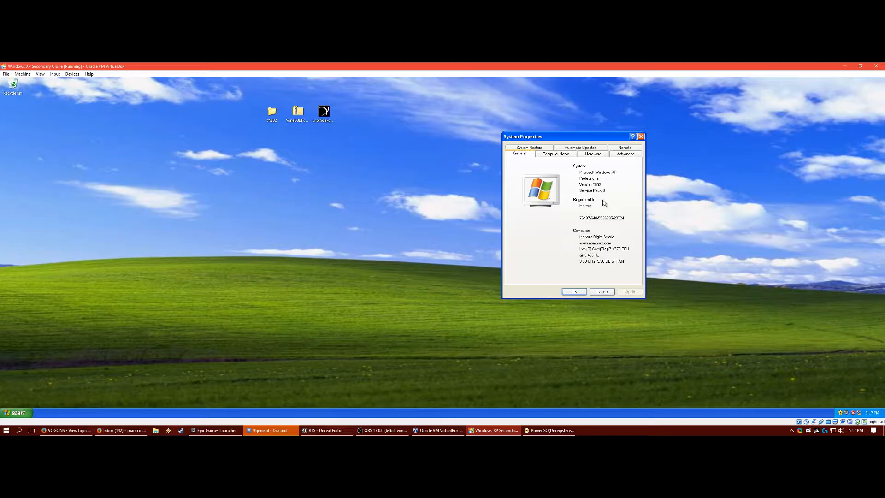
pyautogui.moveTo(592, 286)
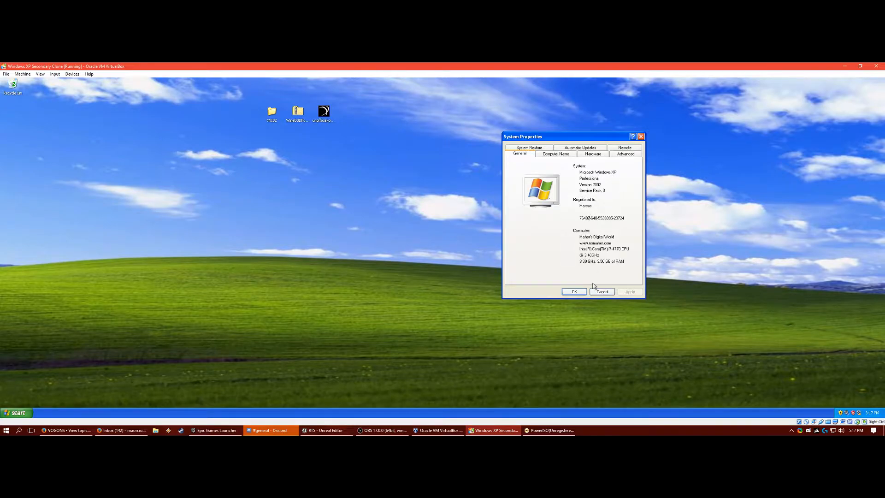
# Step: Cancel the System Properties dialog in the XP guest, leaving the plain desktop
pyautogui.click(573, 291)
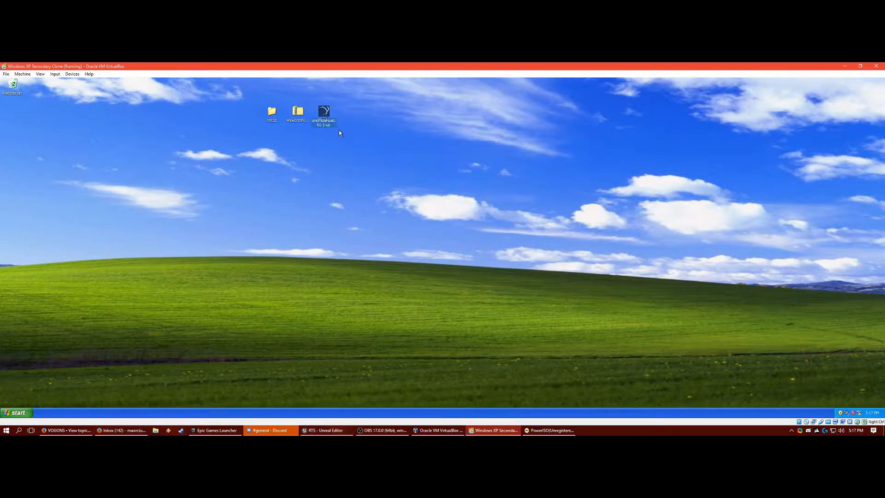
pyautogui.moveTo(360, 163)
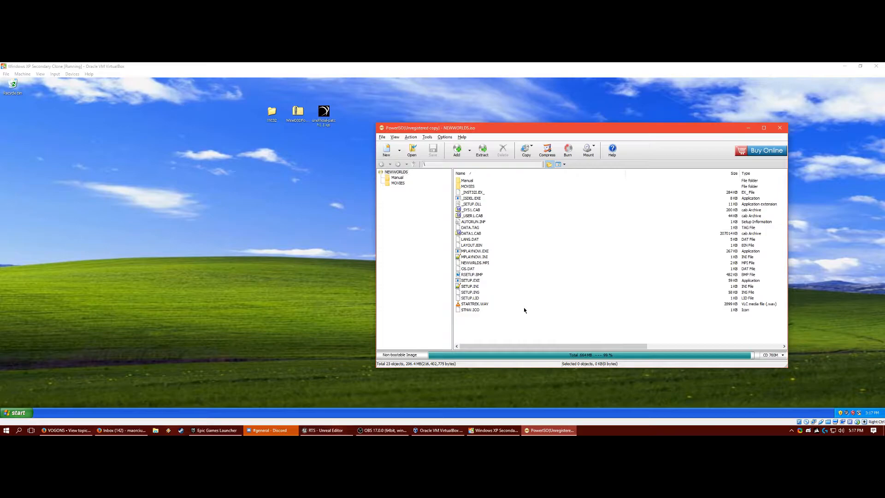
pyautogui.moveTo(744, 123)
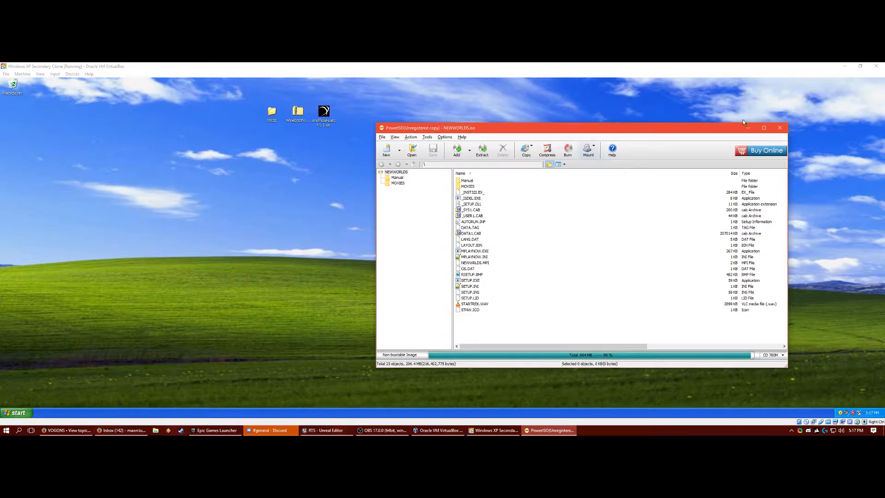
# Step: Reposition PowerISO and bring up its Mount image chooser to pick NEWWORLDS.iso
pyautogui.moveTo(565, 128); pyautogui.dragTo(564, 115)
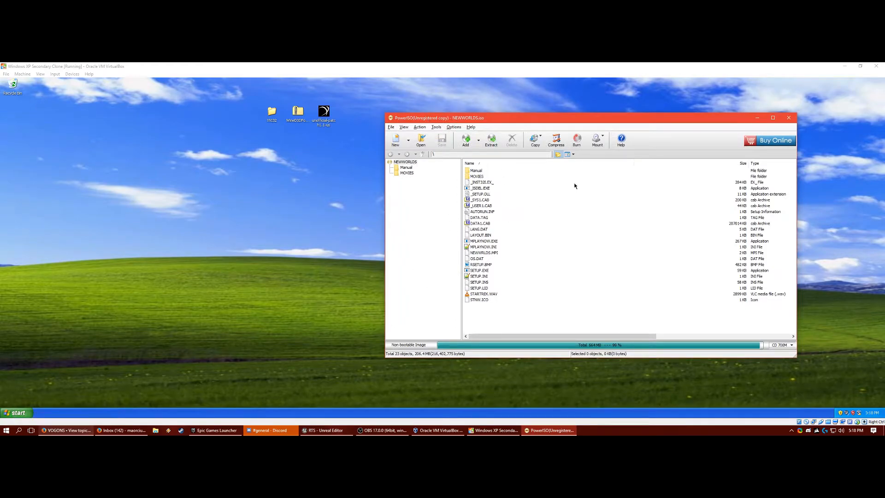
pyautogui.moveTo(596, 140)
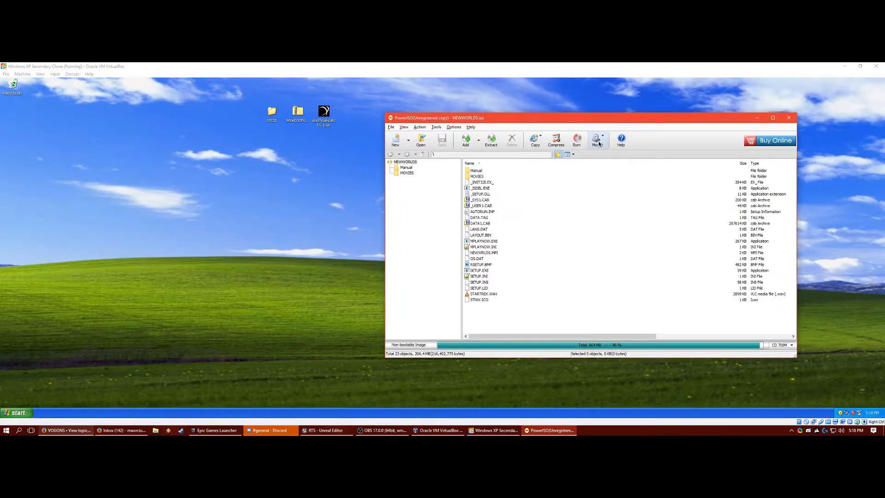
pyautogui.click(597, 140)
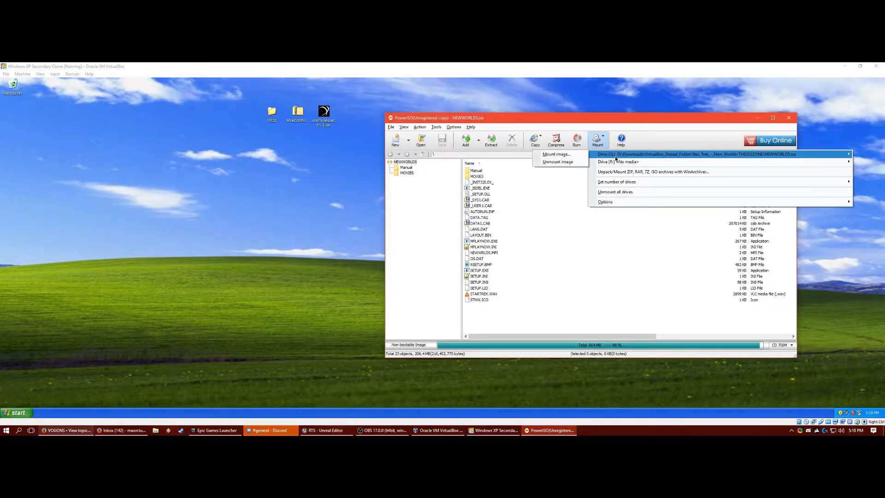
pyautogui.moveTo(616, 182)
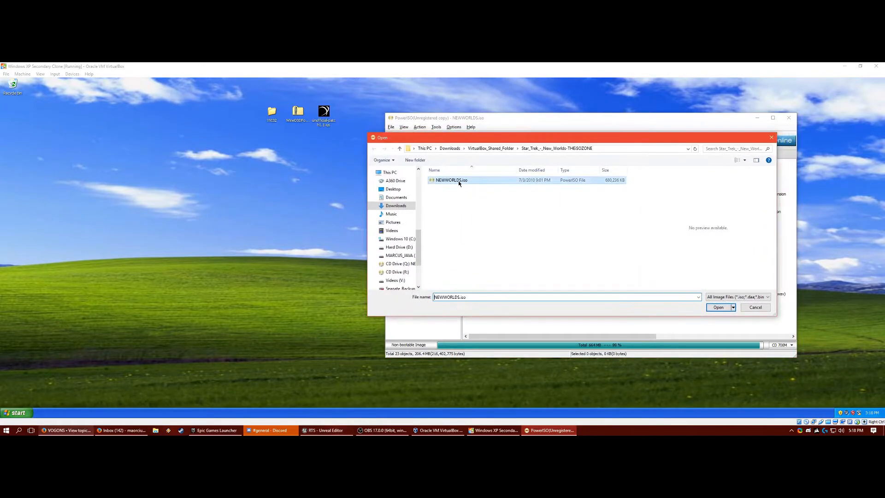
# Step: Mount NEWWORLDS.iso and check it appears as CD Drive (Q:) under This PC
pyautogui.click(717, 307)
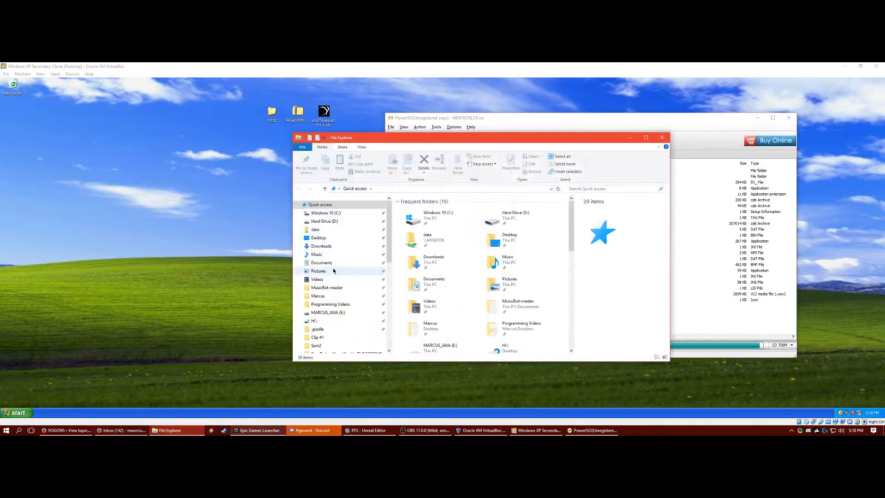
pyautogui.click(315, 289)
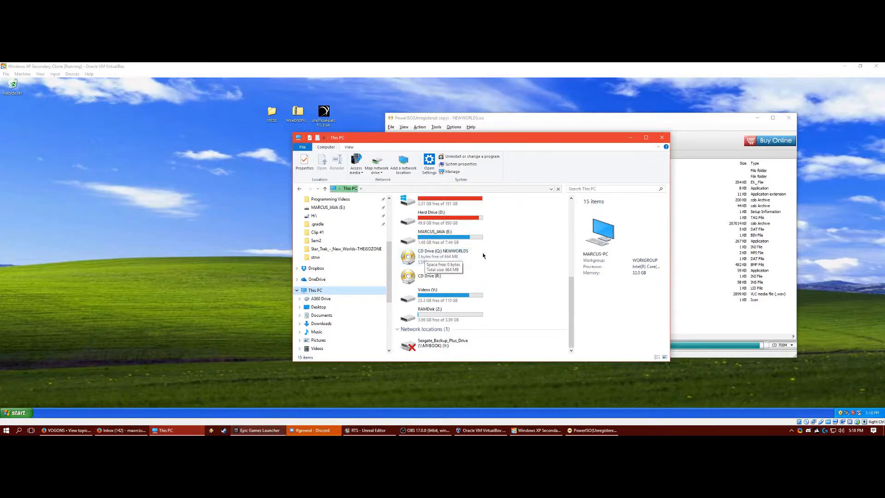
pyautogui.moveTo(508, 258)
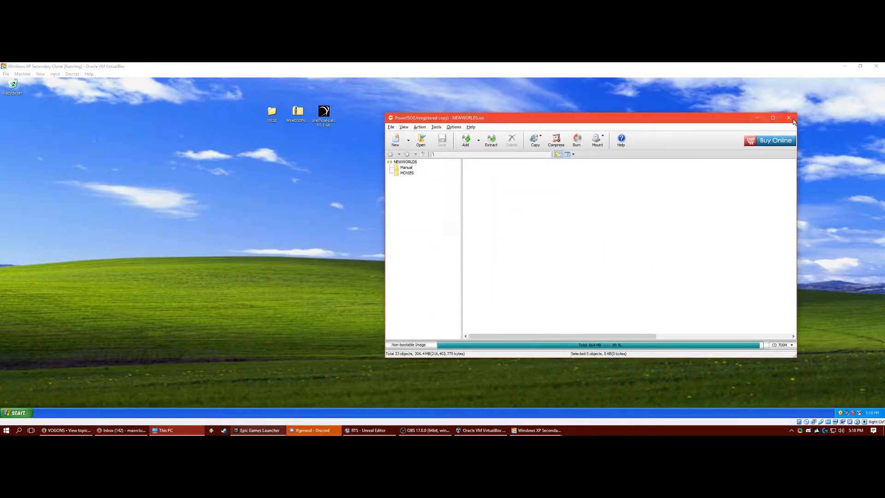
# Step: Close PowerISO and insert NEWWORLDS.iso into the guest's optical drive via Devices
pyautogui.click(72, 74)
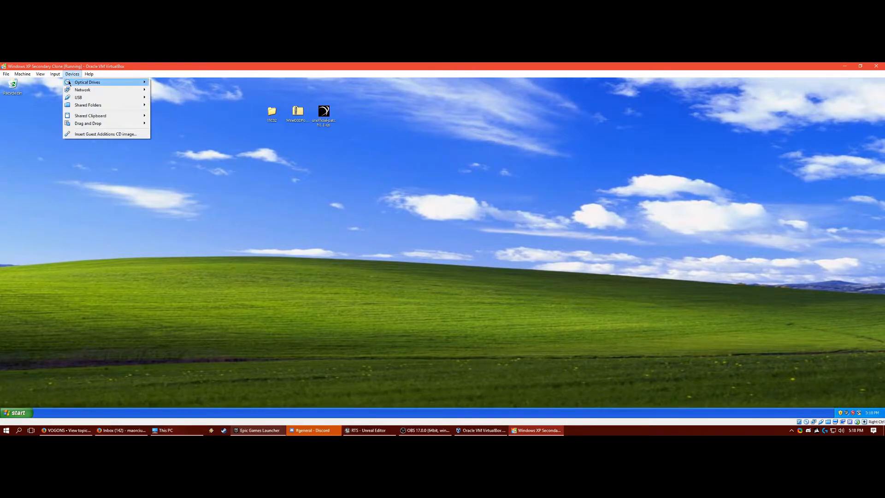
pyautogui.click(87, 83)
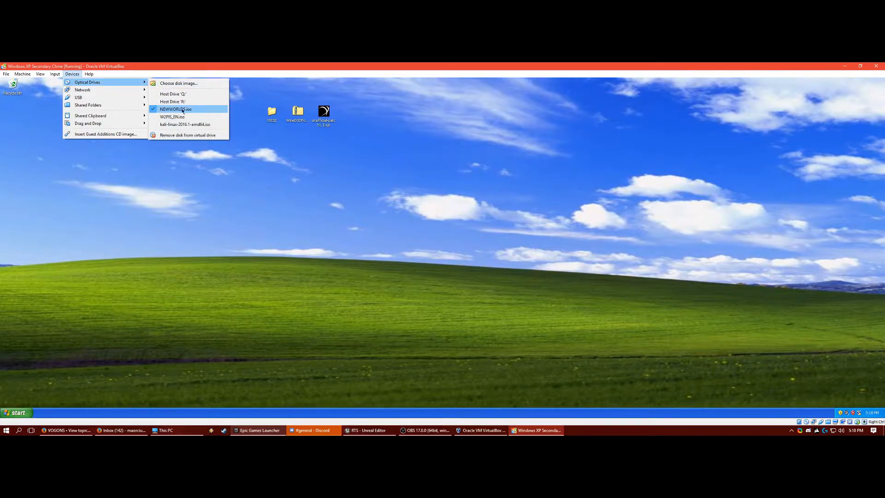
pyautogui.click(378, 171)
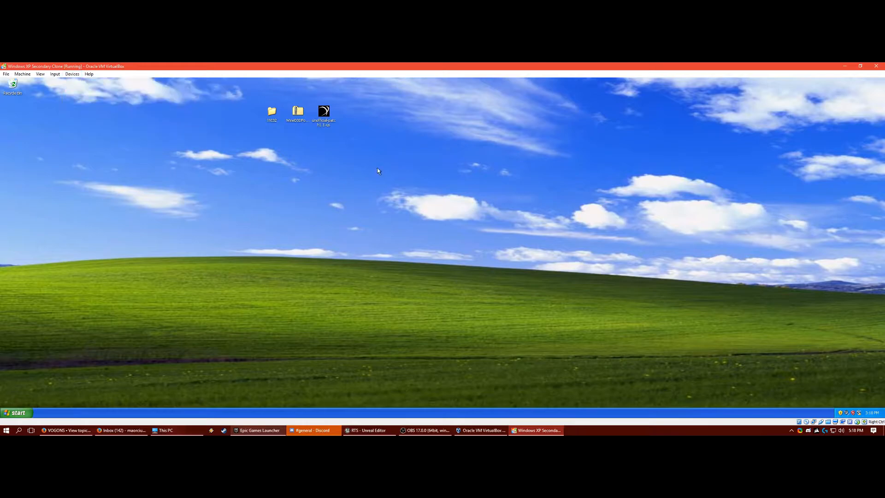
# Step: From My Computer, launch setup from the NEWWORLDS (D:) disc to reach the welcome screen
pyautogui.click(16, 413)
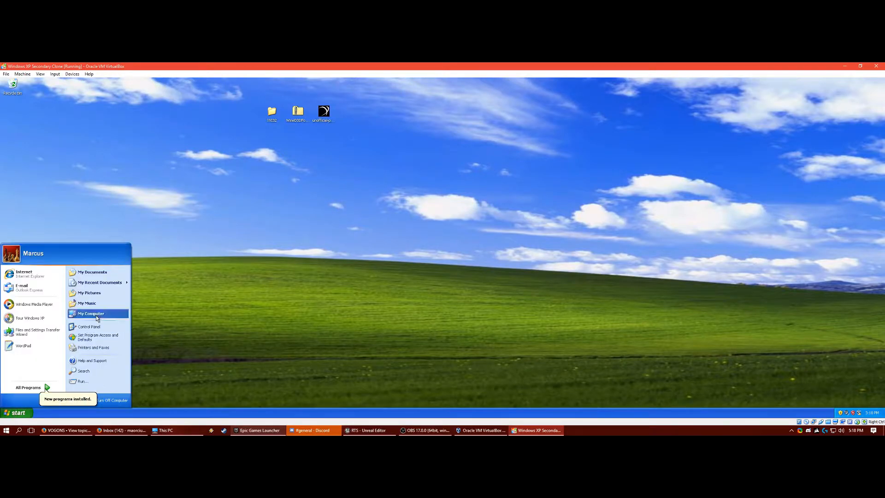
pyautogui.click(91, 313)
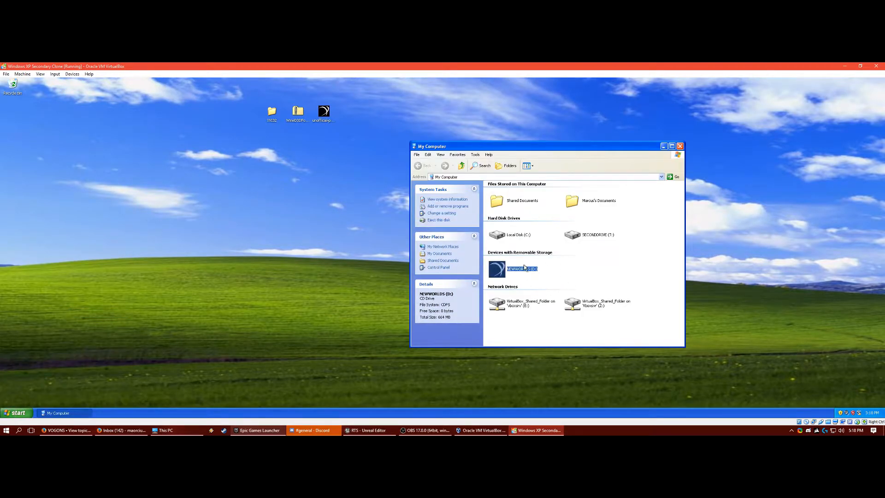
pyautogui.moveTo(614, 259)
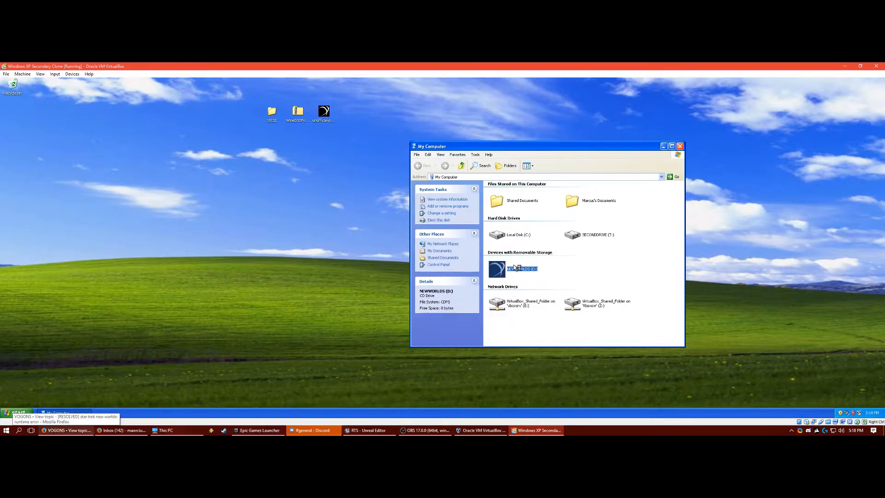
pyautogui.doubleClick(521, 268)
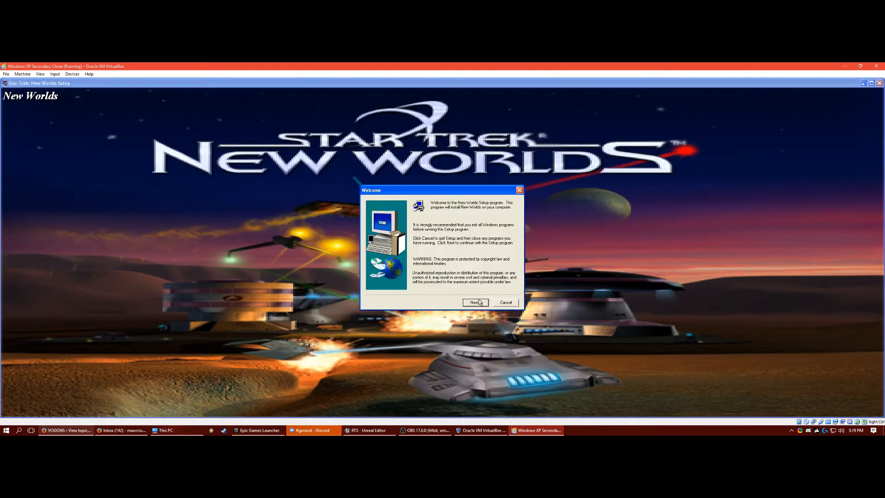
# Step: Set the install destination to a newly created New Worlds folder on T:\ and continue
pyautogui.click(474, 303)
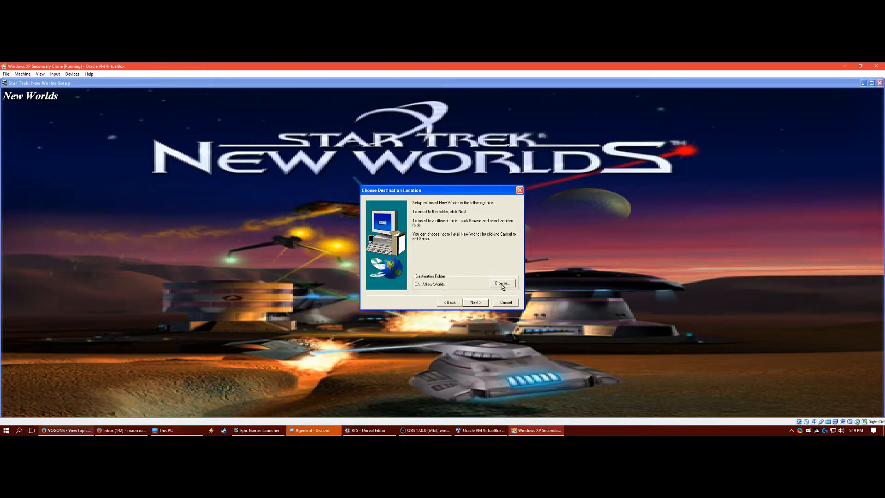
pyautogui.click(502, 283)
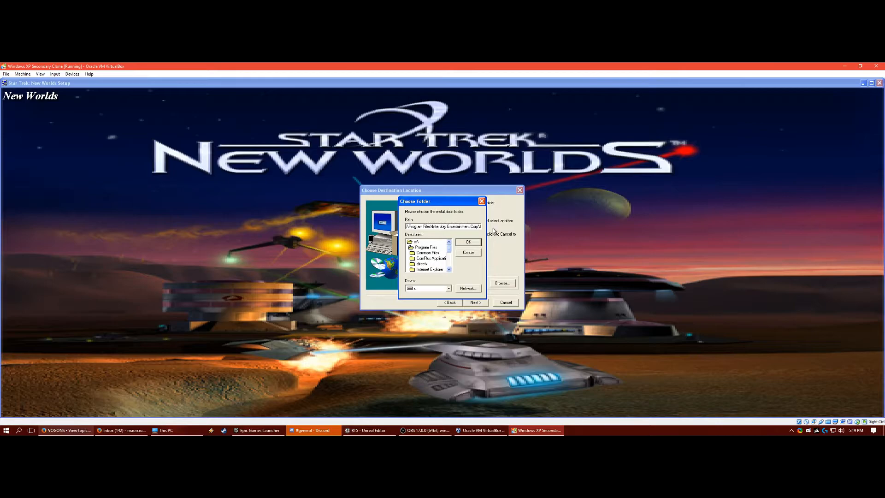
pyautogui.click(469, 243)
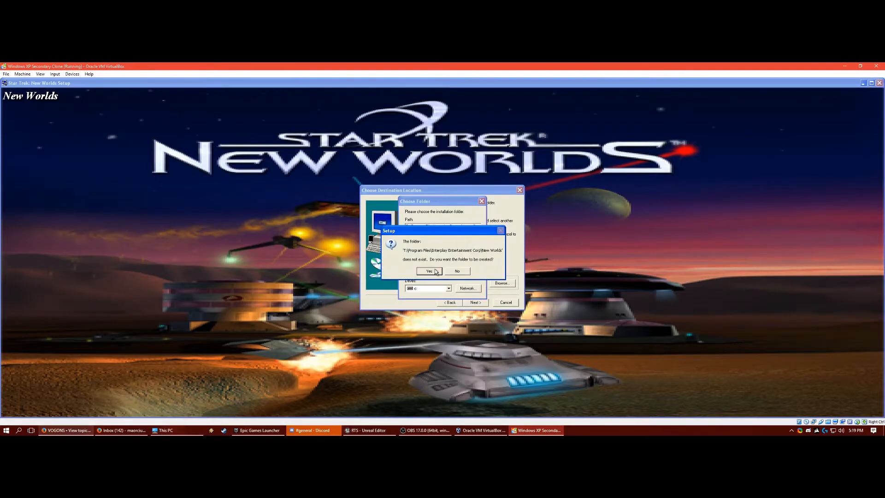
pyautogui.click(429, 271)
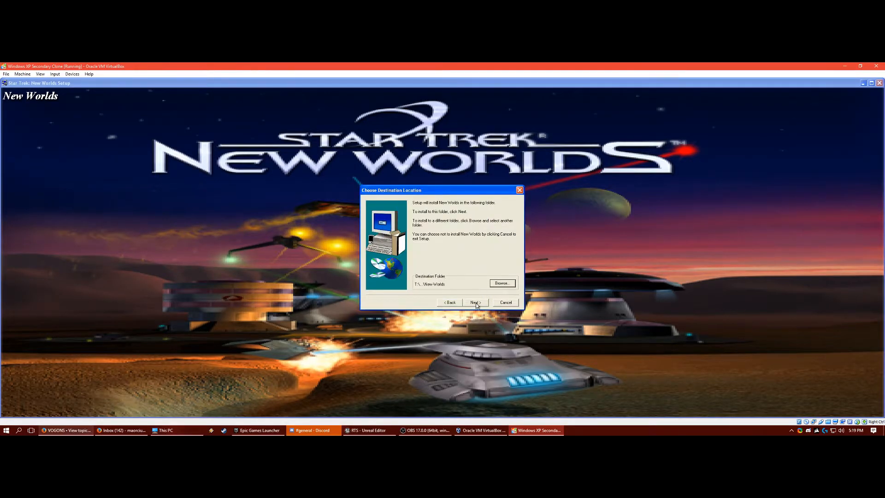
pyautogui.click(475, 302)
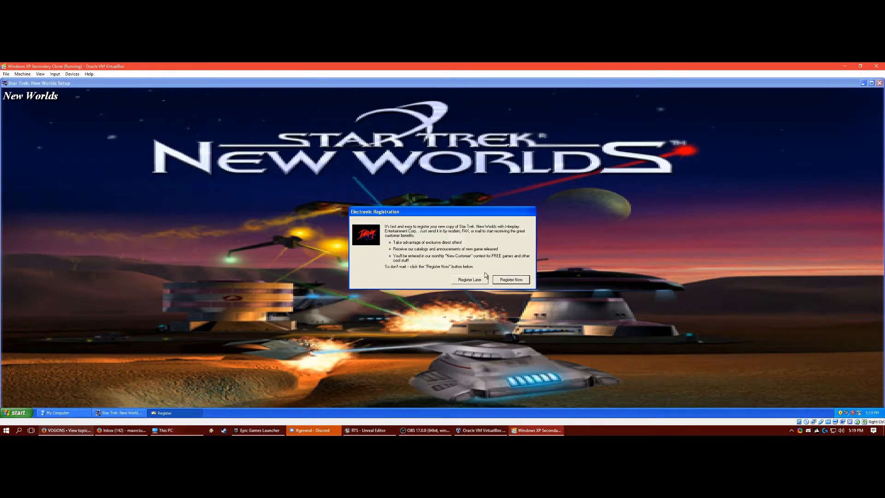
# Step: Choose Register Later and forfeit the registration offers
pyautogui.click(469, 279)
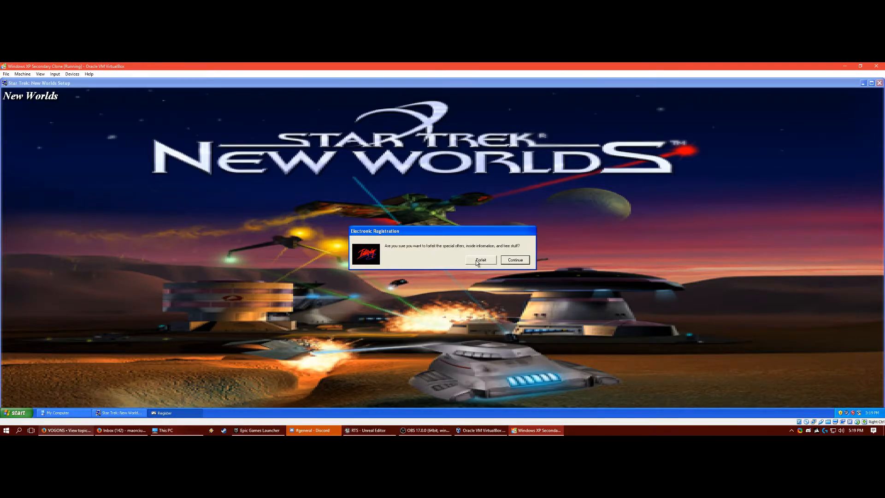
pyautogui.click(481, 260)
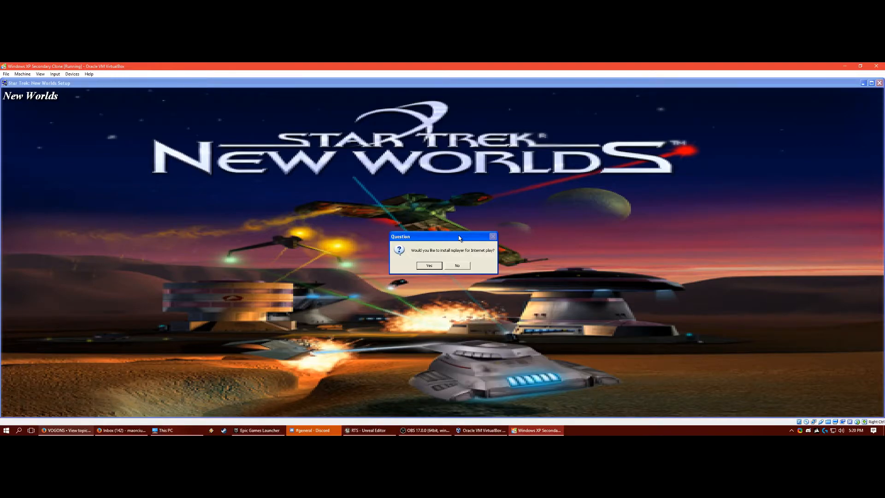
# Step: Abort the Mplayer installation and decline DirectX 7a, finishing setup
pyautogui.click(456, 266)
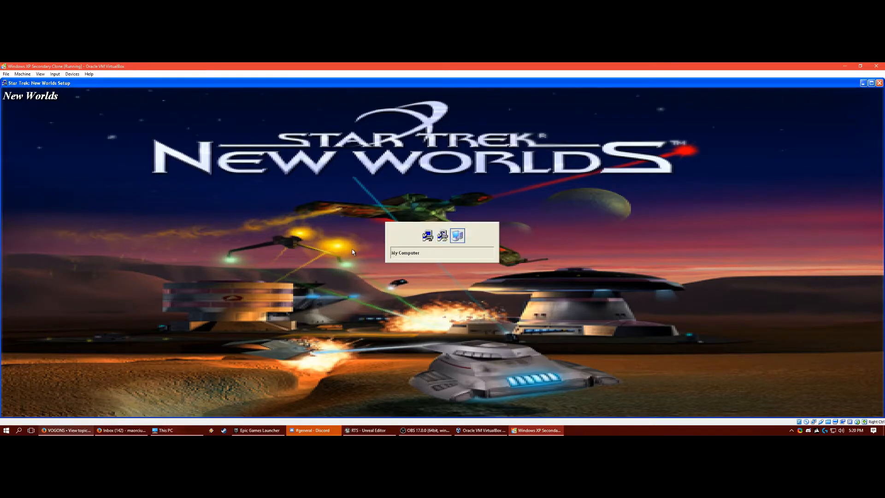
pyautogui.doubleClick(457, 235)
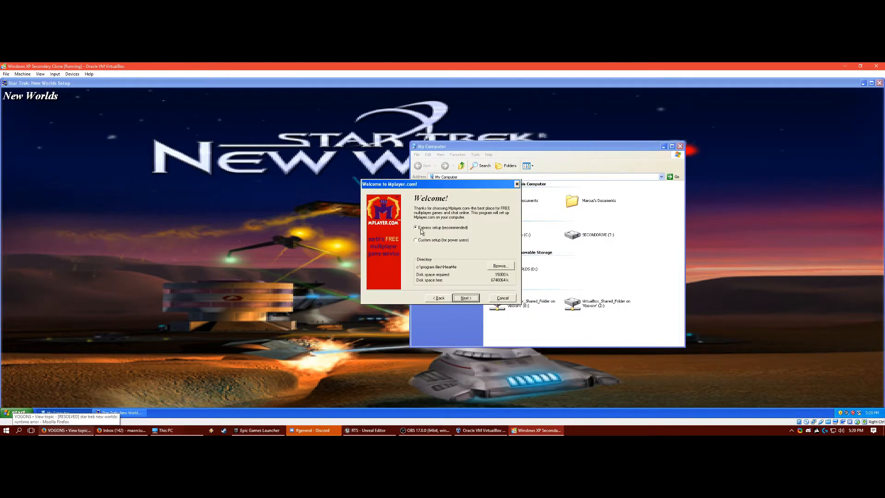
pyautogui.click(501, 298)
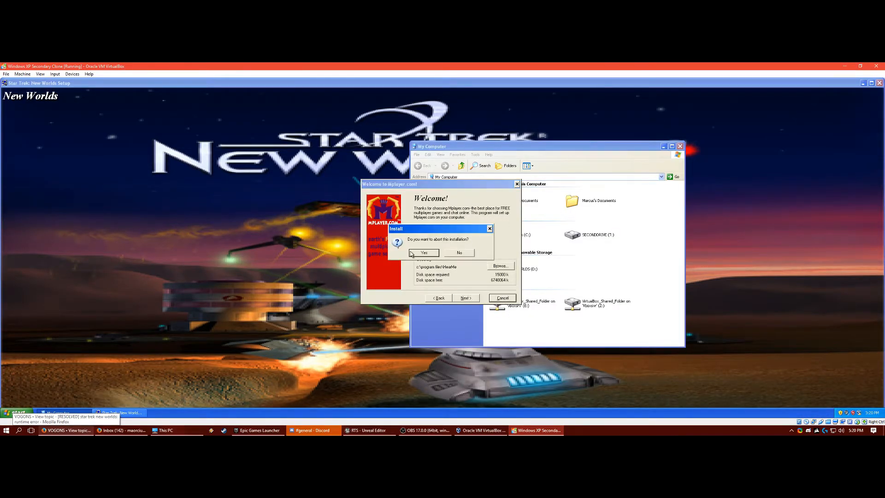
pyautogui.click(424, 252)
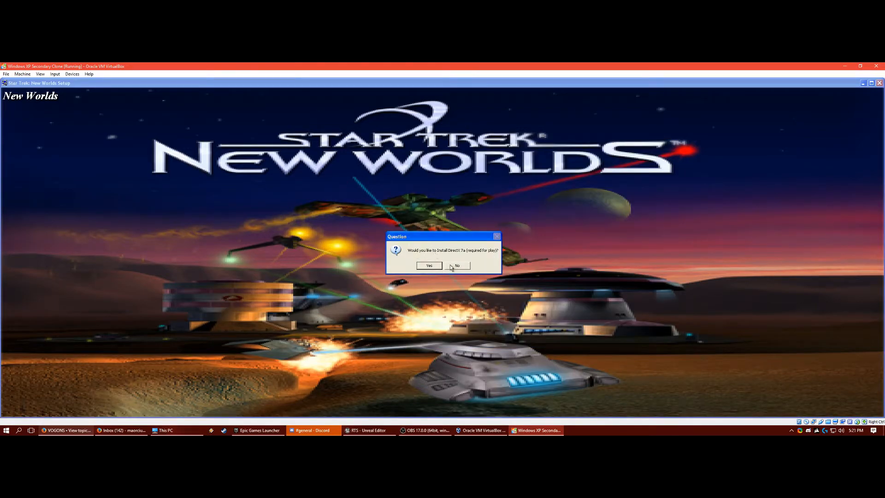
pyautogui.click(456, 265)
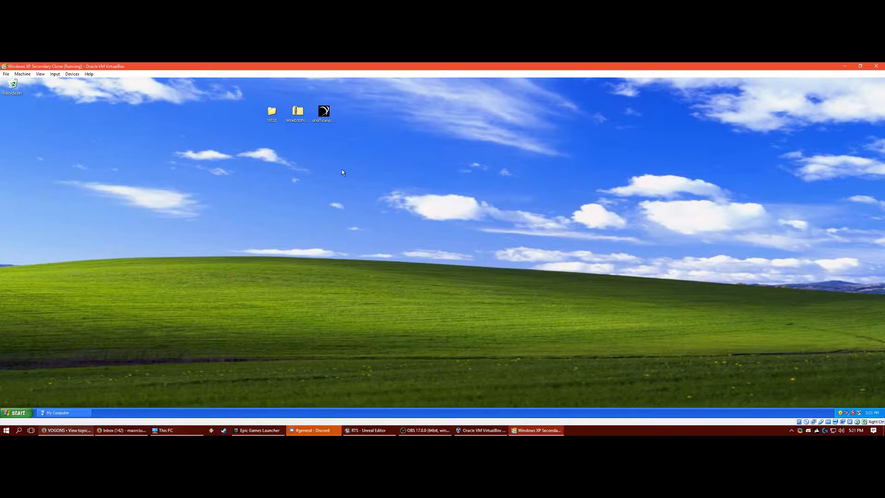
pyautogui.moveTo(327, 161)
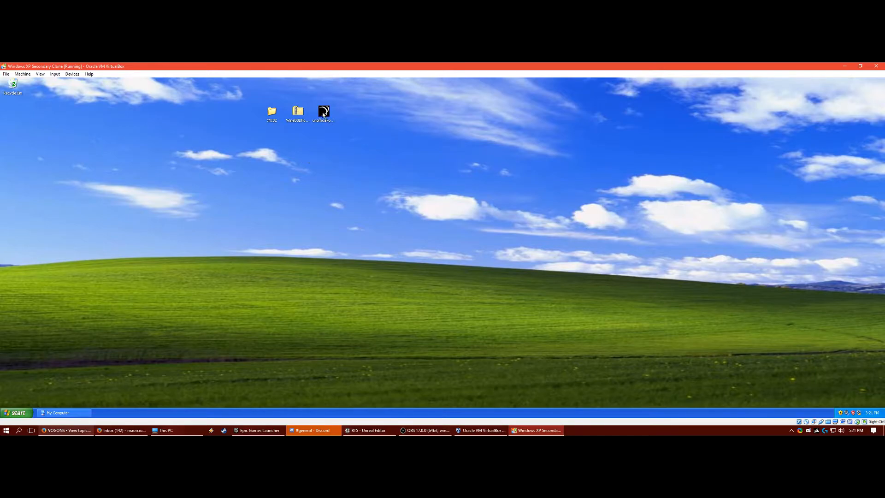
# Step: Run the unofficial patch installer from the desktop and accept its licence agreement
pyautogui.doubleClick(324, 111)
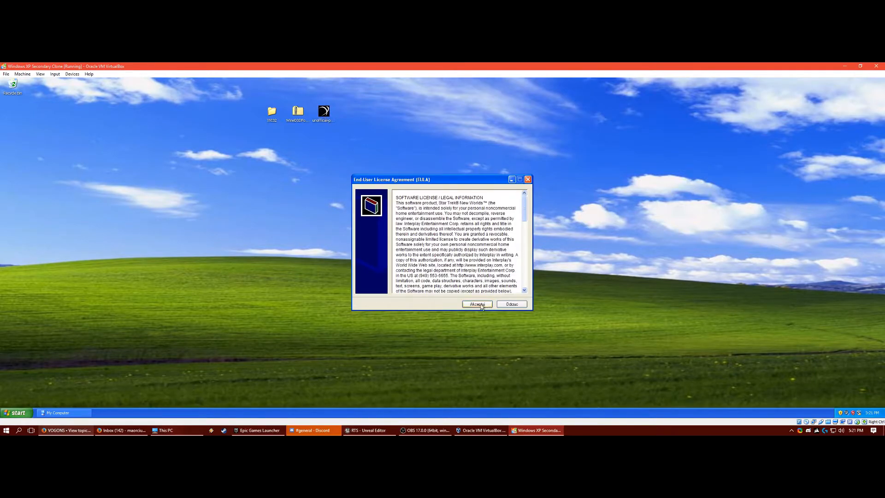
pyautogui.click(476, 304)
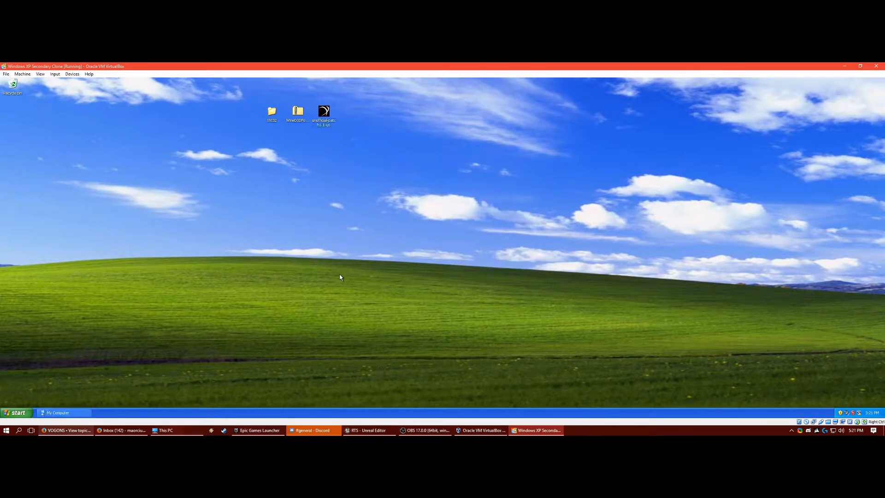
pyautogui.moveTo(246, 108)
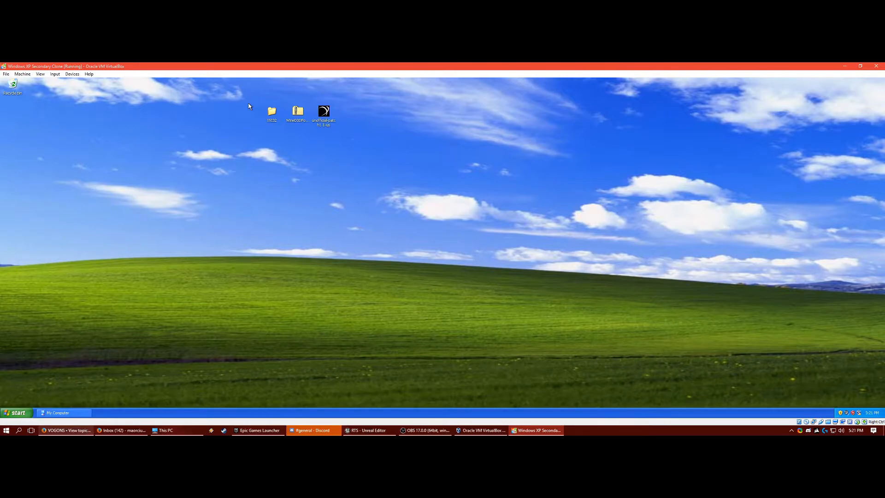
pyautogui.moveTo(296, 120)
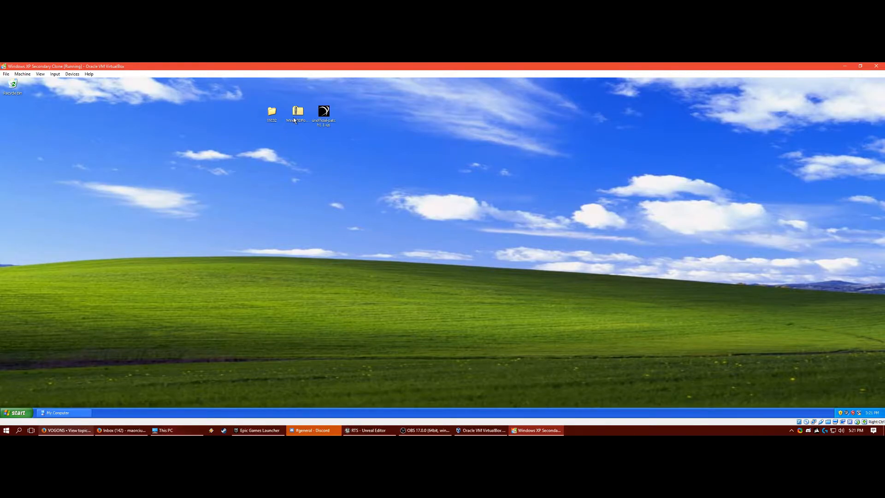
# Step: Copy ddraw.dll, libwine.dll and wined3d.dll from the WineD3D zip to the desktop, then close it
pyautogui.doubleClick(298, 113)
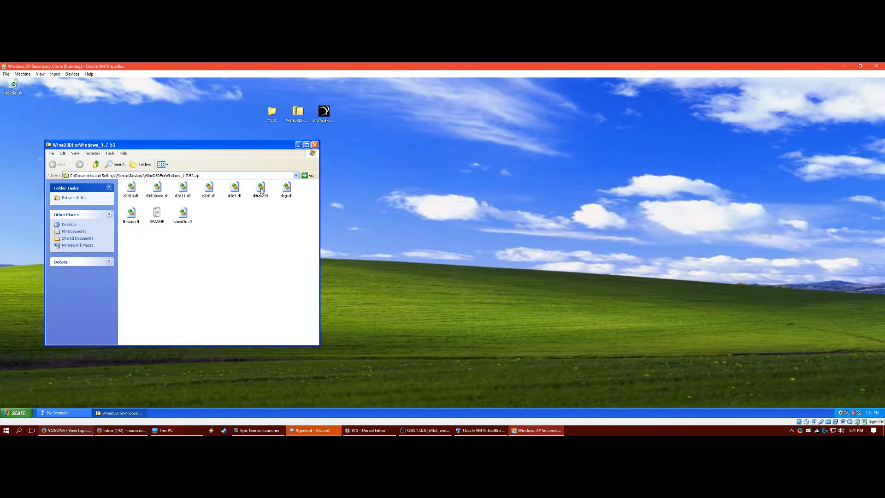
pyautogui.click(260, 188)
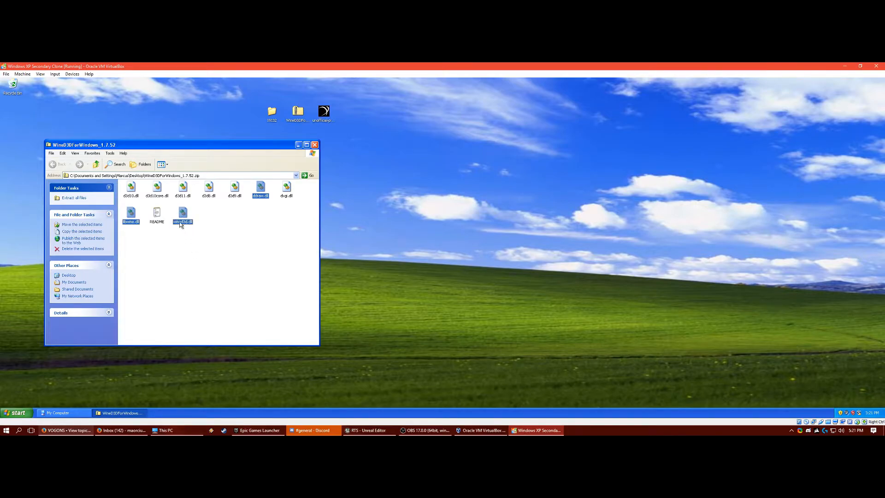
pyautogui.moveTo(182, 216); pyautogui.dragTo(400, 226)
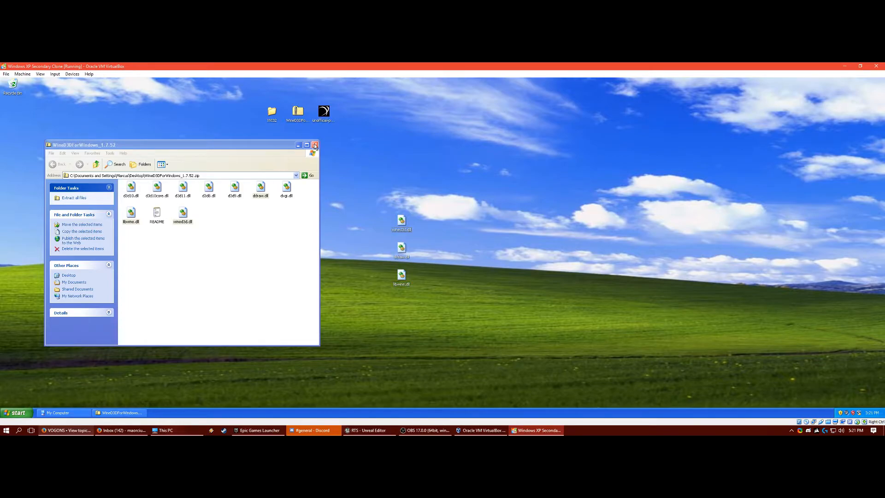
pyautogui.click(315, 145)
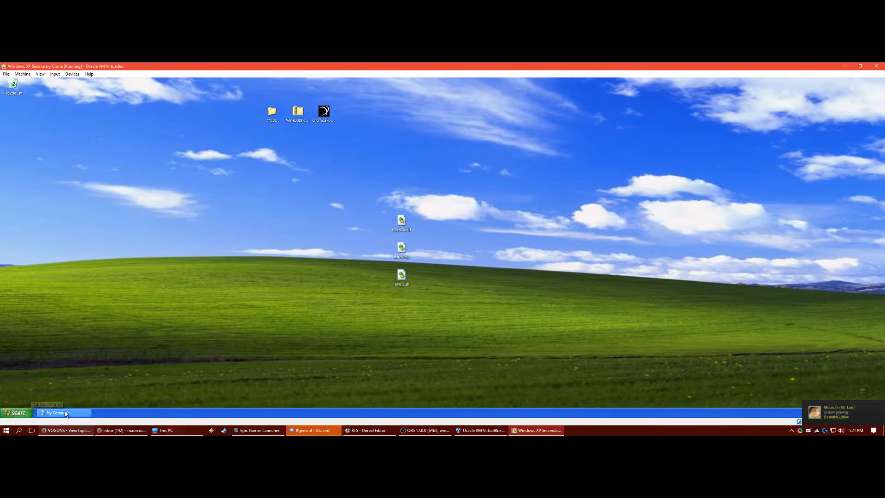
# Step: Move the three DLLs into T:\Program Files\Interplay\New Worlds and delete the desktop copies
pyautogui.click(61, 413)
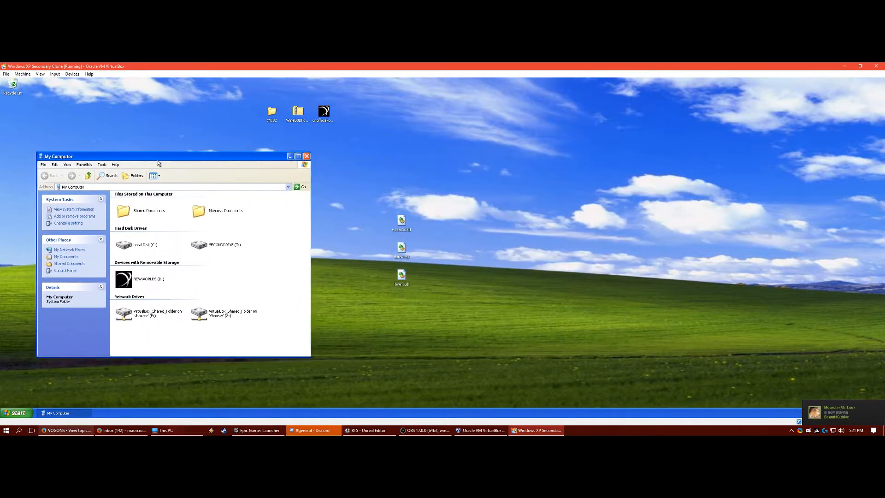
pyautogui.doubleClick(217, 245)
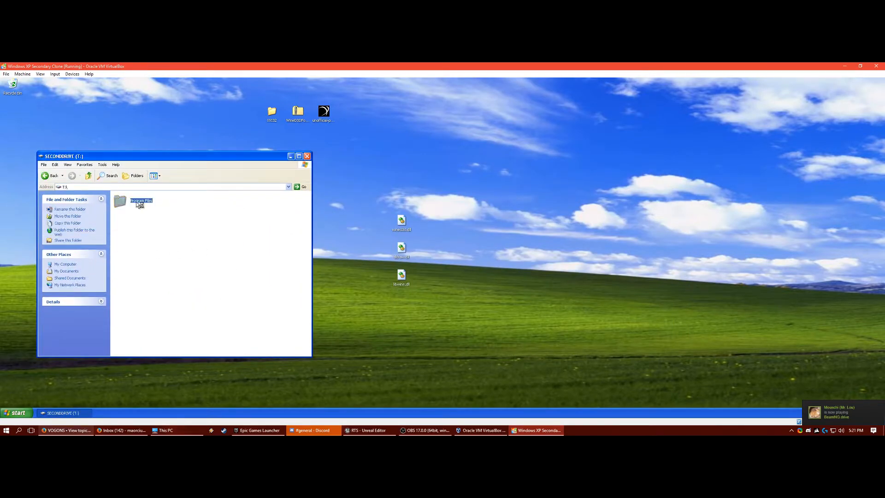
pyautogui.doubleClick(141, 201)
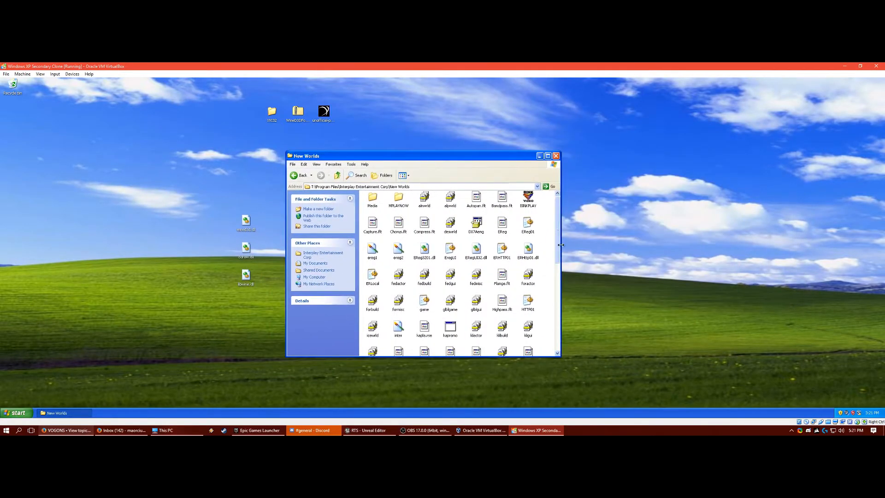
pyautogui.moveTo(558, 254); pyautogui.dragTo(633, 254)
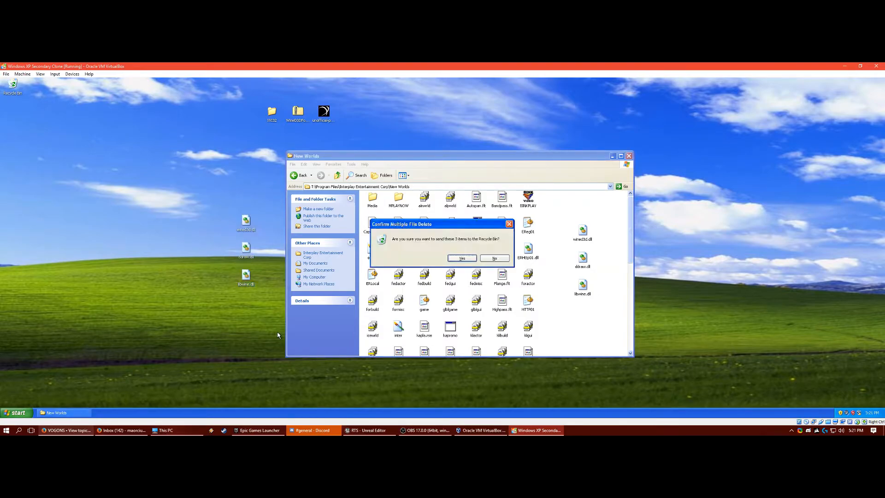
pyautogui.click(461, 258)
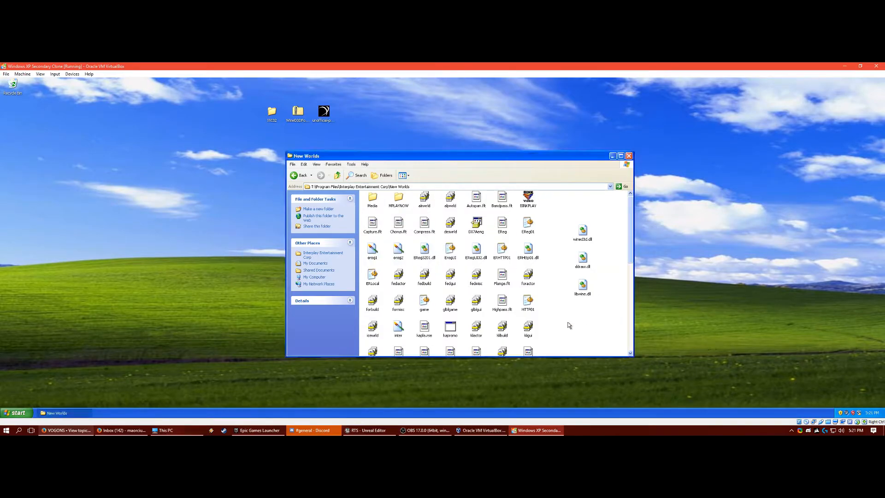
# Step: Note the STNW game program and go into the XVI32 hex editor folder
pyautogui.click(582, 258)
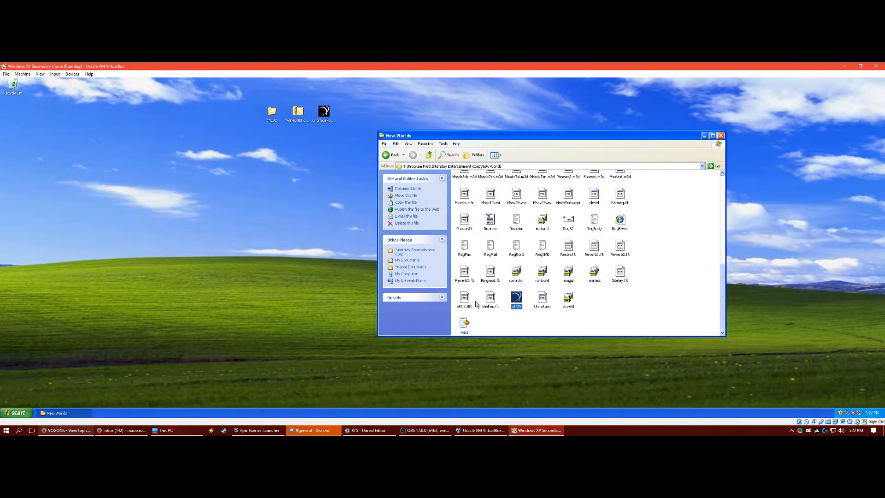
pyautogui.doubleClick(271, 111)
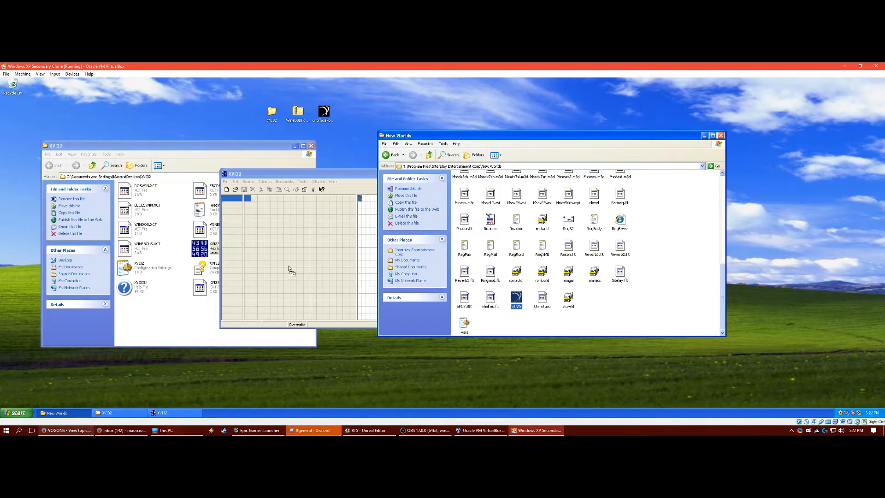
# Step: Load STNW.exe from the New Worlds folder into XVI32 for hex editing
pyautogui.doubleClick(516, 300)
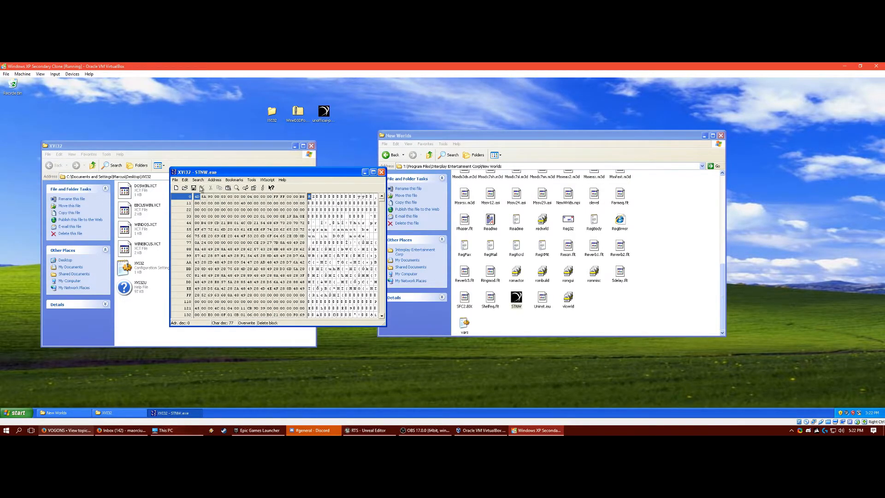
# Step: Search STNW.exe for the text string ddraw.dll via Search > Find
pyautogui.click(197, 180)
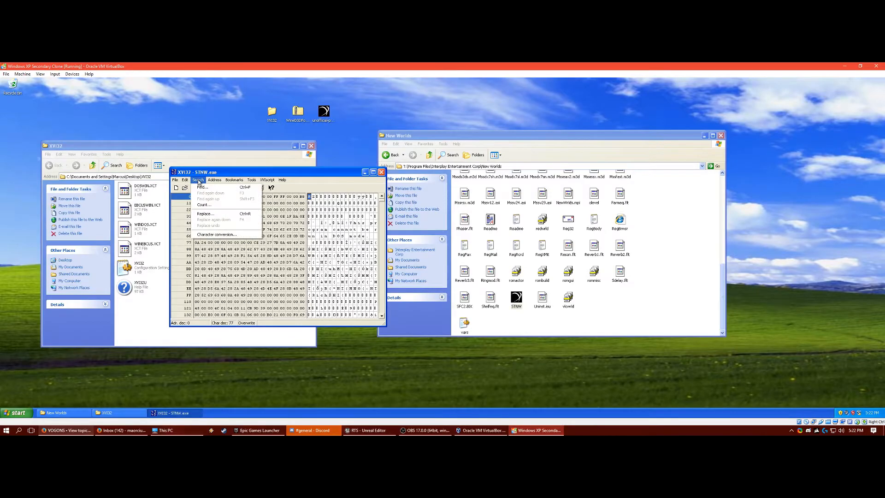
pyautogui.click(202, 187)
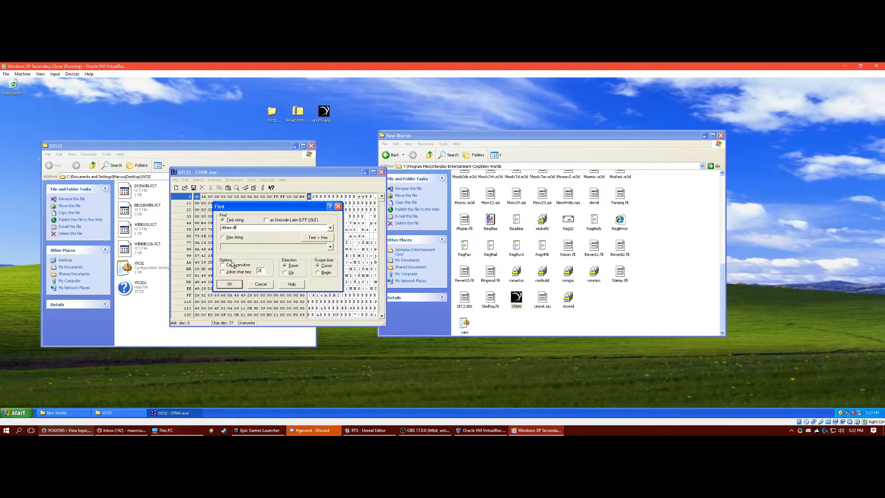
pyautogui.click(230, 284)
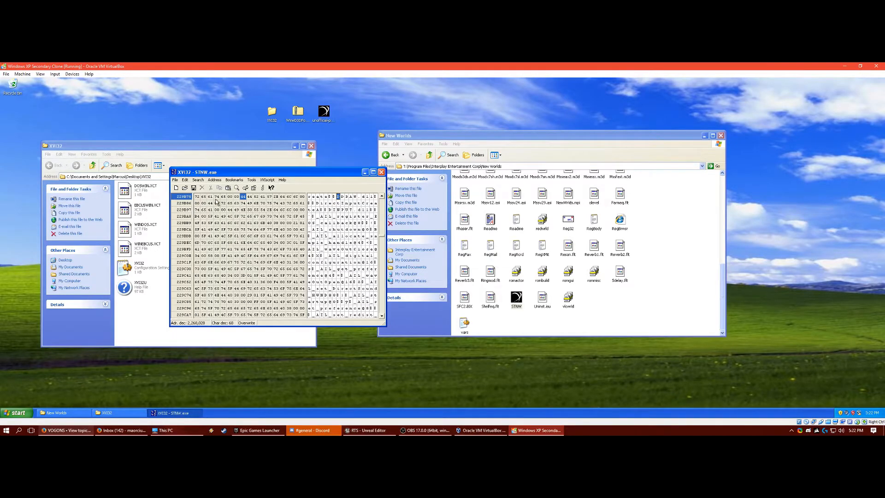
pyautogui.moveTo(330, 201)
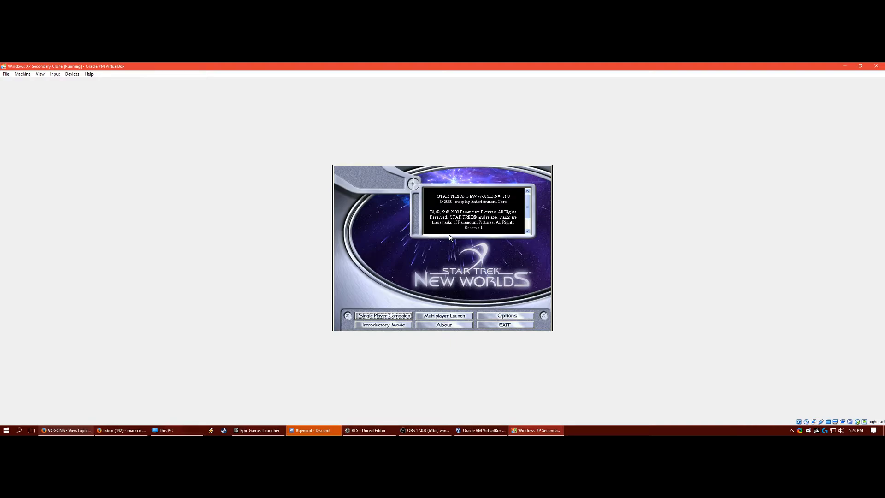
pyautogui.moveTo(362, 322)
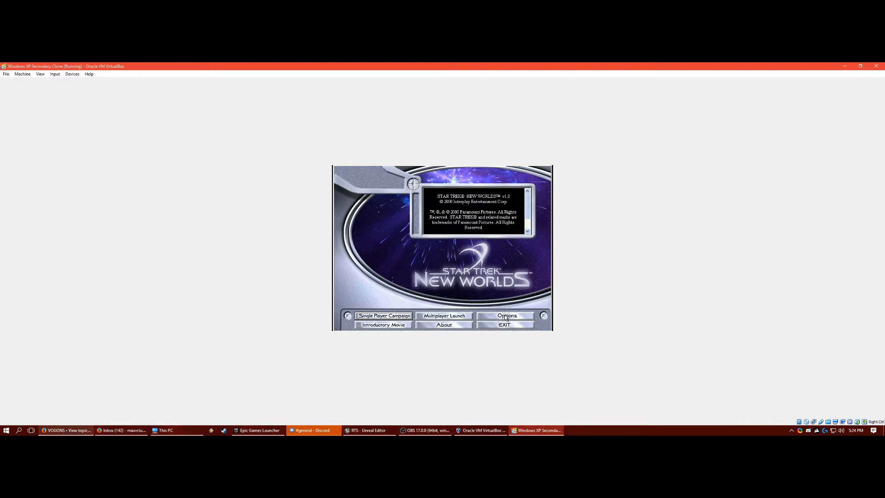
pyautogui.click(506, 315)
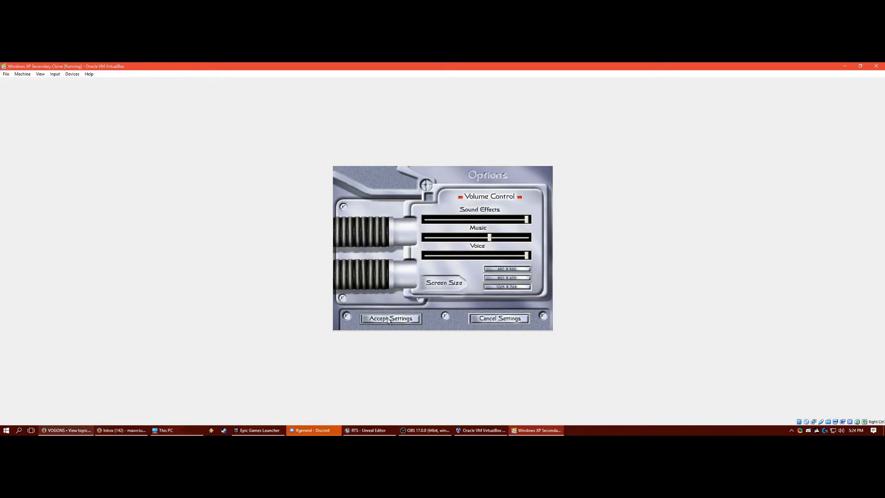
pyautogui.click(389, 318)
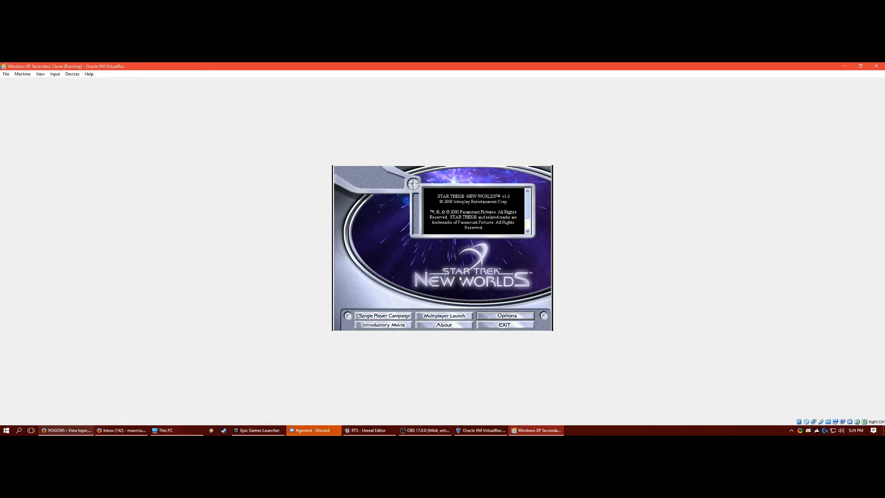
# Step: Start a TCP/IP multiplayer session search from Multiplayer Setup
pyautogui.click(443, 316)
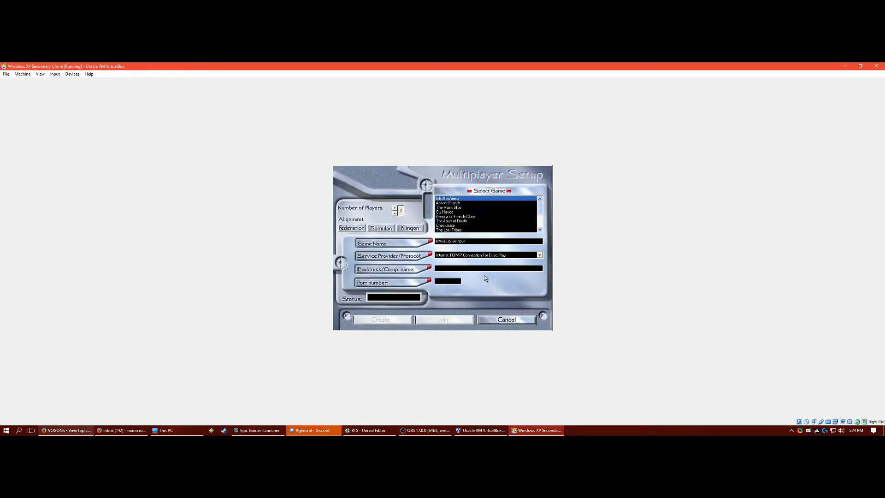
pyautogui.moveTo(491, 280)
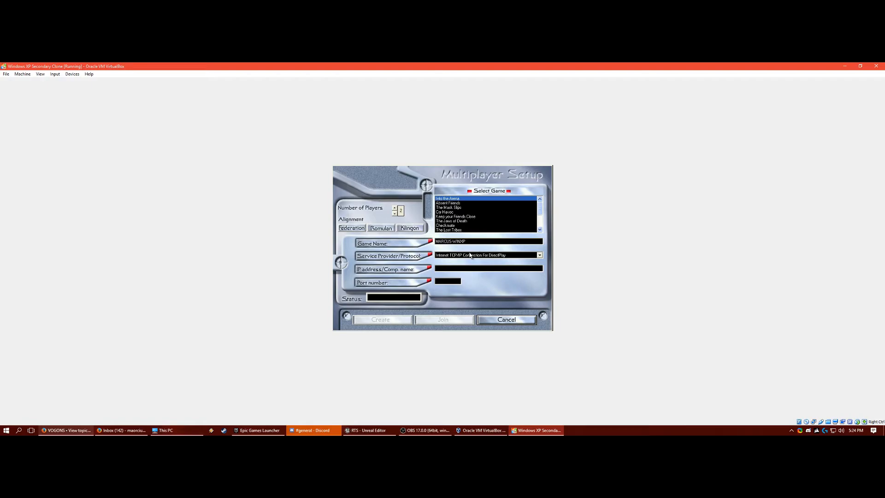
pyautogui.click(486, 254)
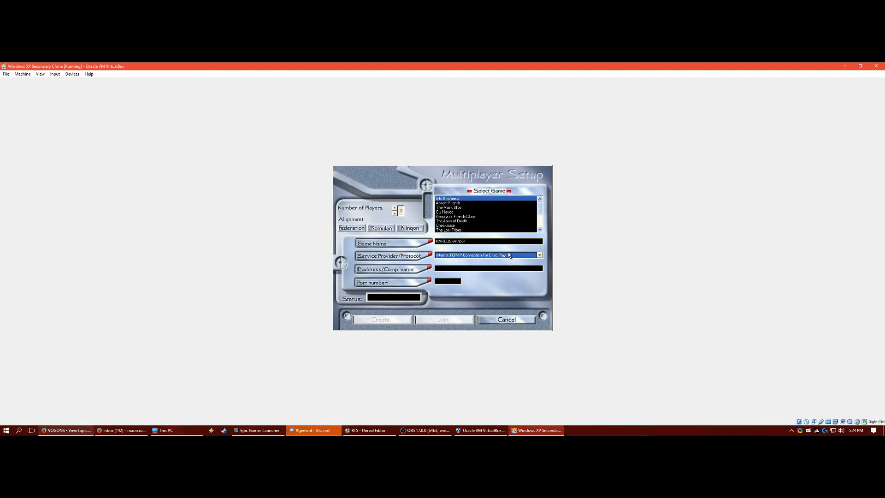
pyautogui.moveTo(353, 231)
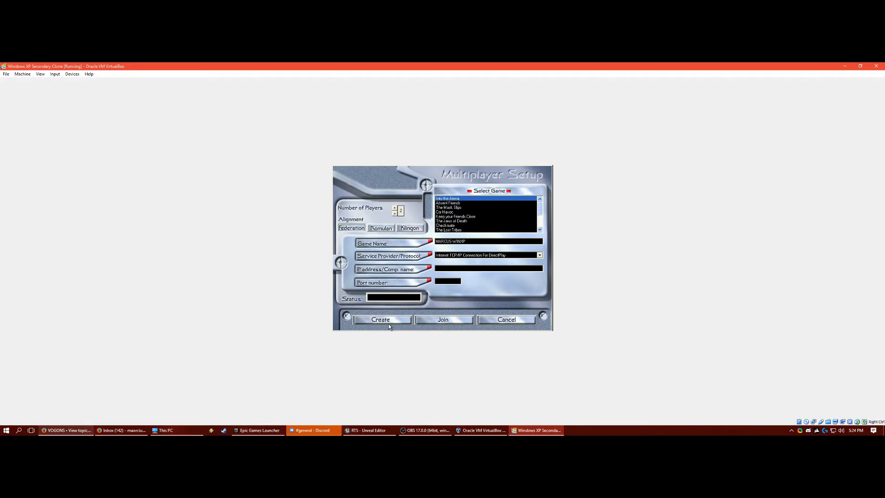
pyautogui.moveTo(430, 303)
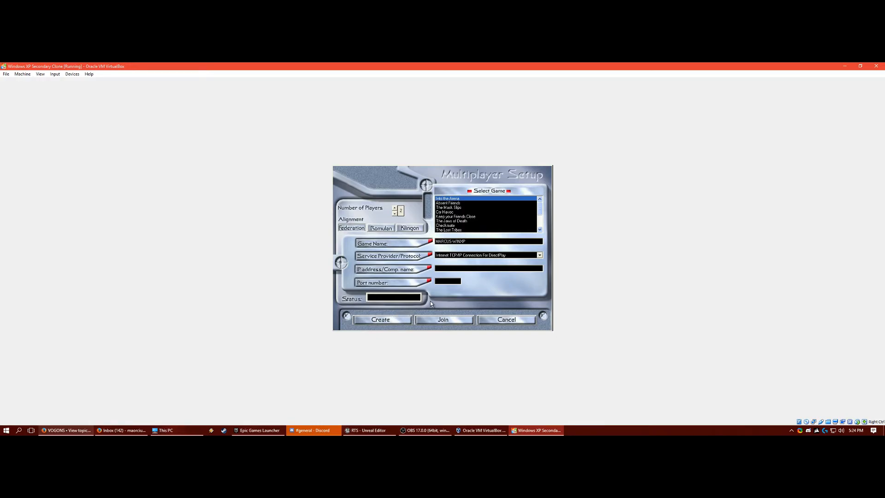
pyautogui.moveTo(449, 320)
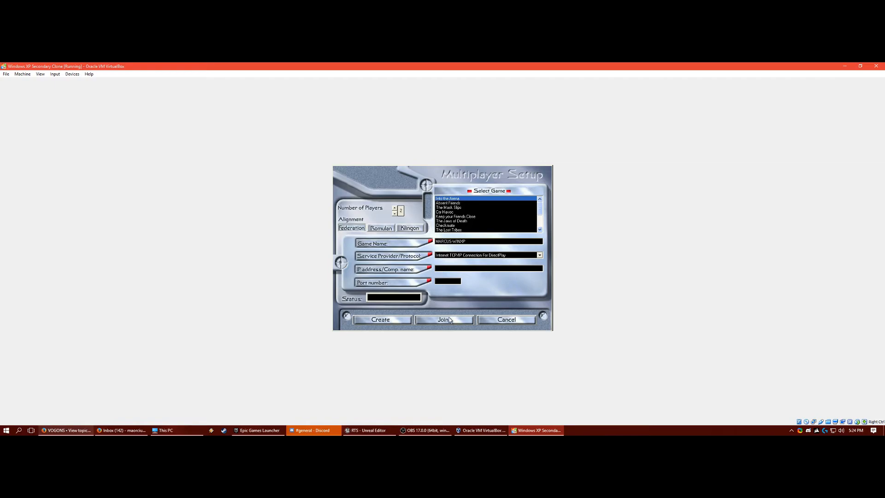
pyautogui.click(443, 320)
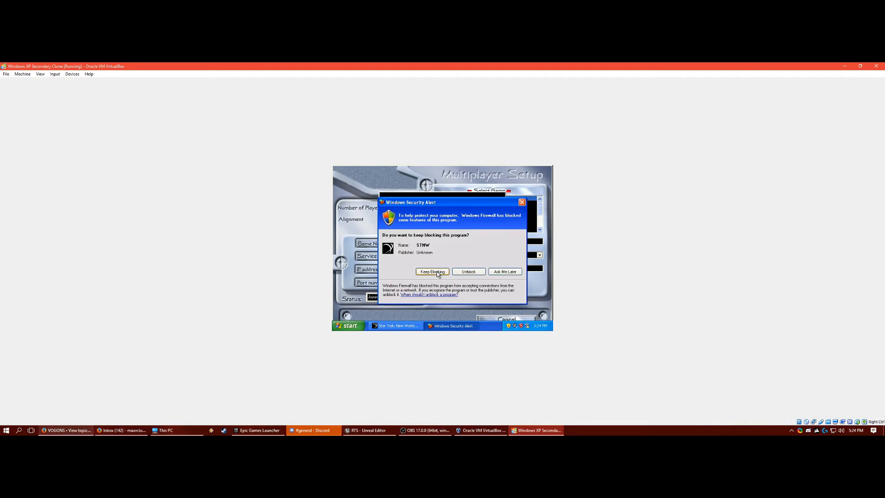
pyautogui.click(432, 271)
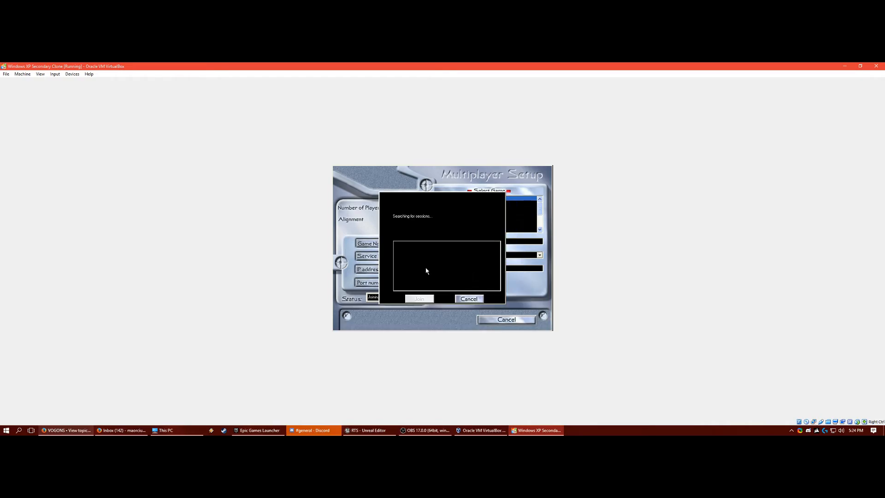
pyautogui.moveTo(447, 263)
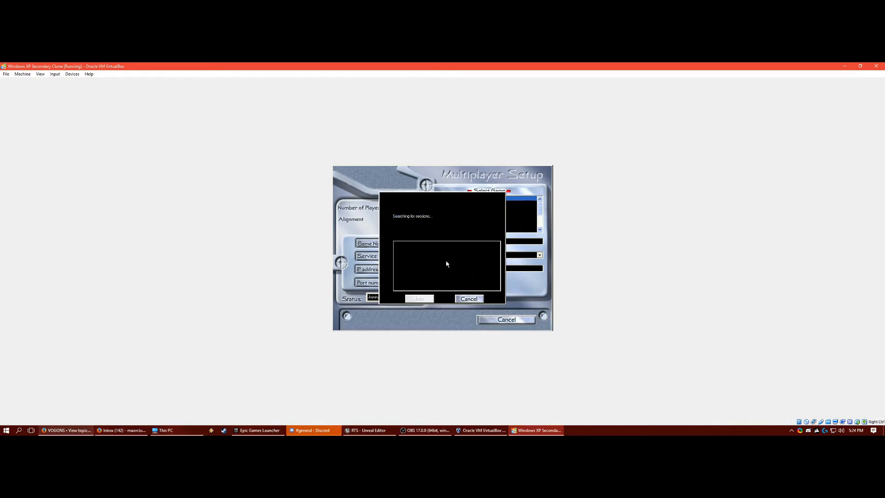
pyautogui.moveTo(409, 250)
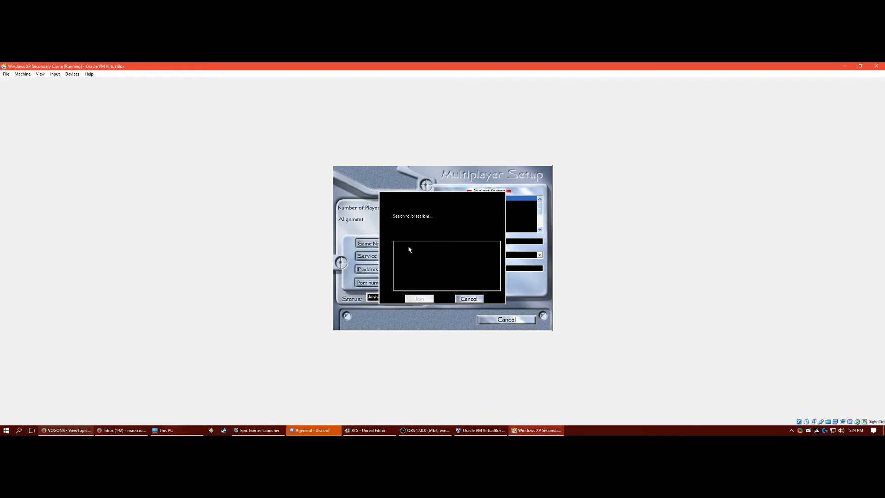
pyautogui.moveTo(466, 247)
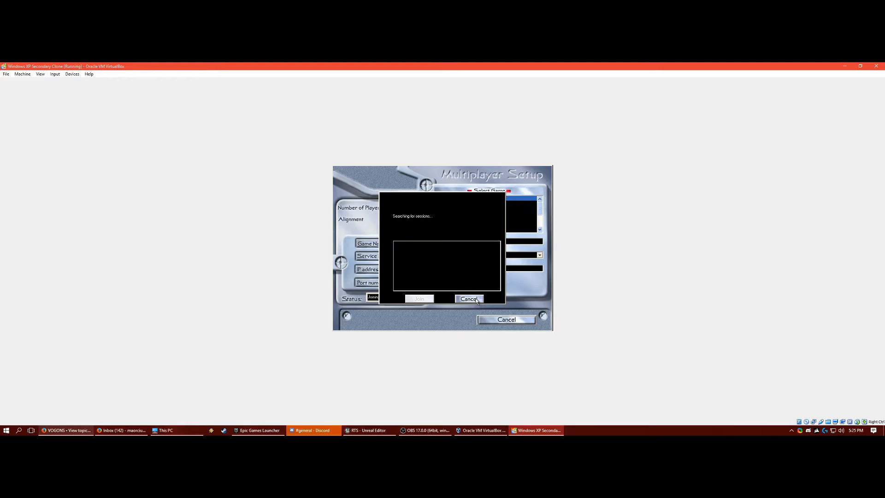
# Step: Cancel the empty session search and return to the main menu
pyautogui.click(469, 298)
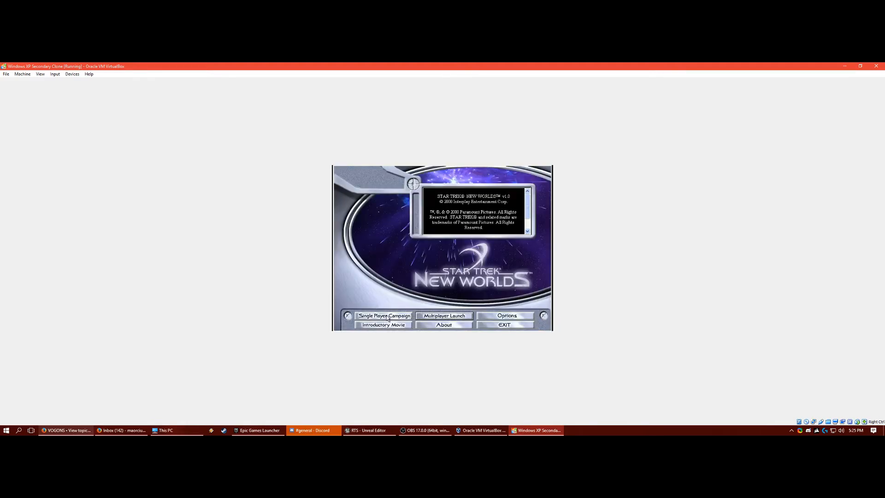
# Step: Launch the Tutorial mission from the Single Player Campaign tutorial list
pyautogui.click(383, 316)
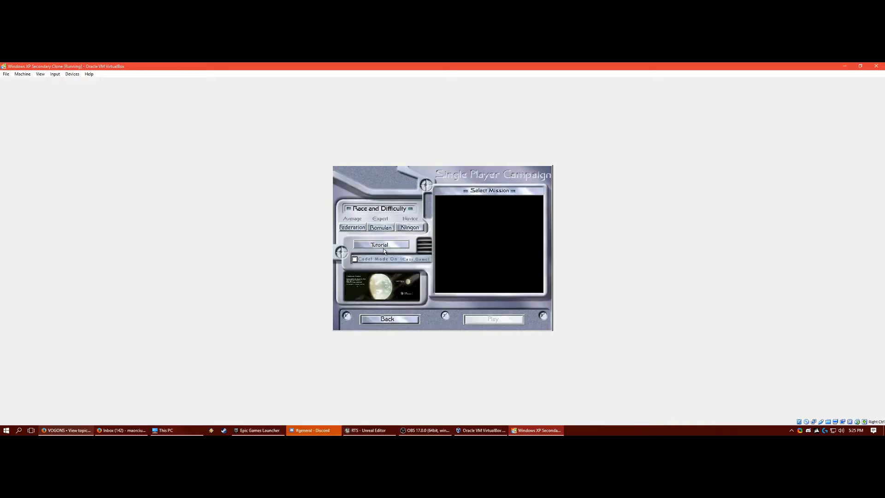
pyautogui.click(379, 245)
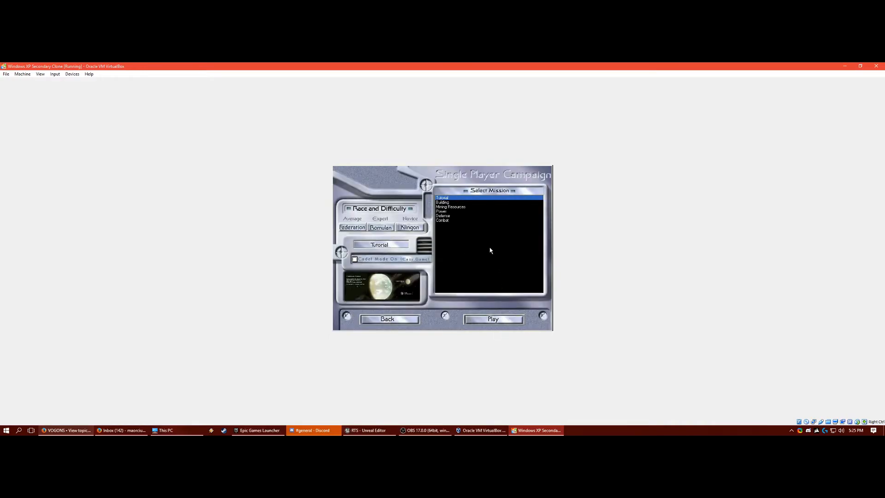
pyautogui.moveTo(499, 289)
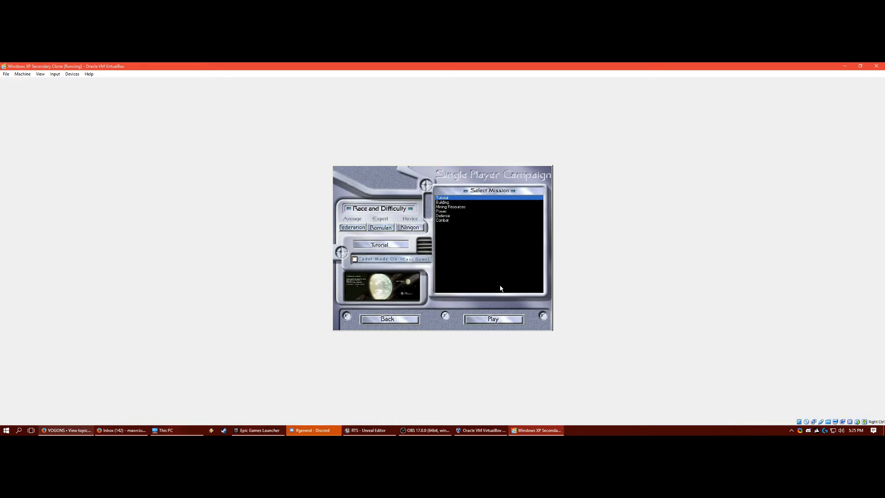
pyautogui.click(492, 319)
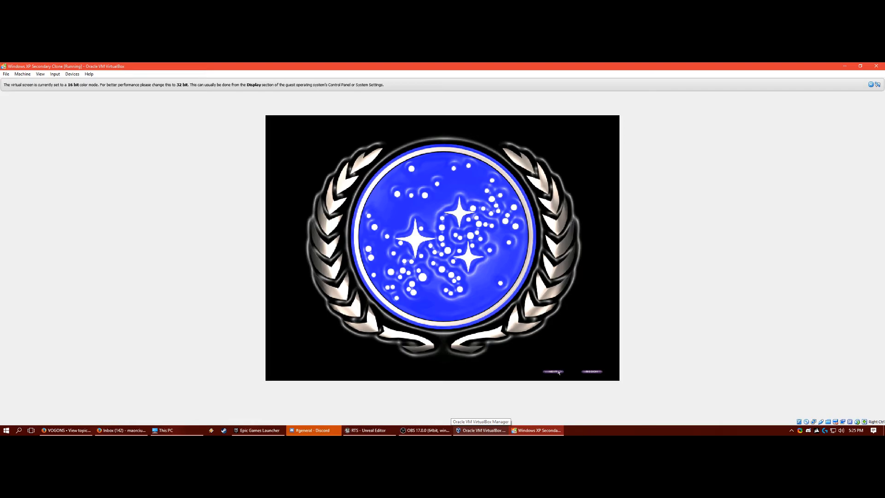
pyautogui.moveTo(573, 308)
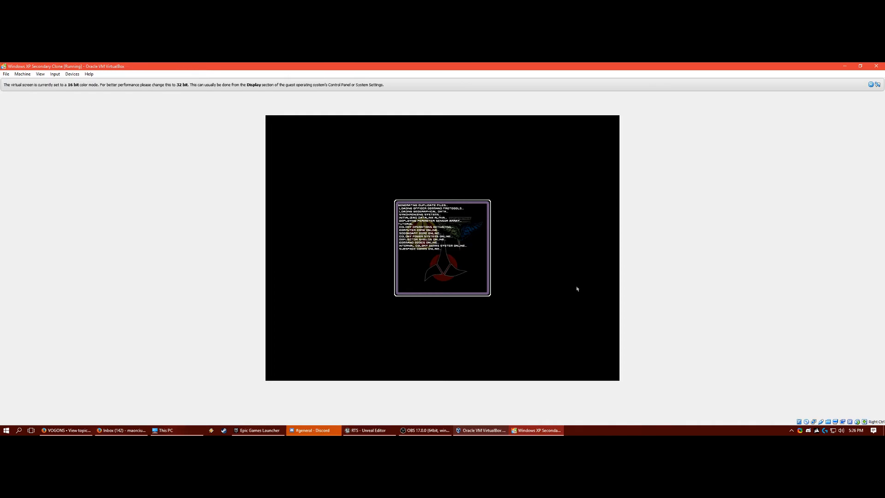
pyautogui.moveTo(489, 266)
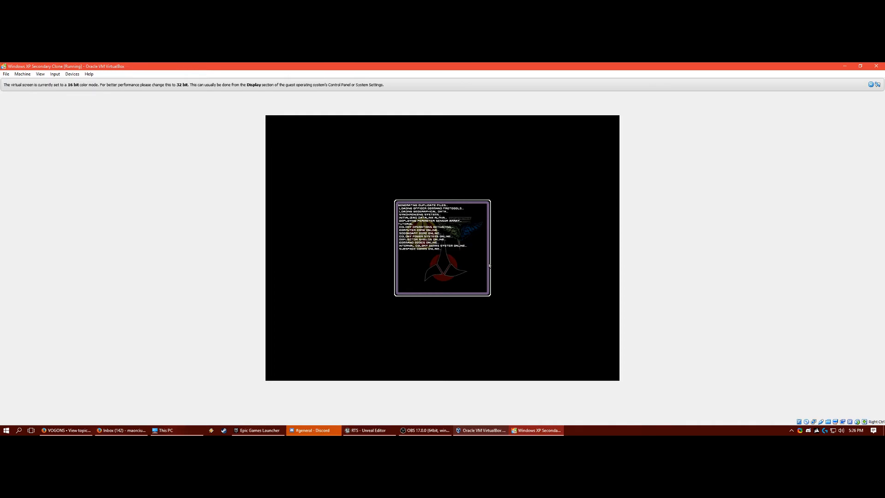
pyautogui.moveTo(474, 264)
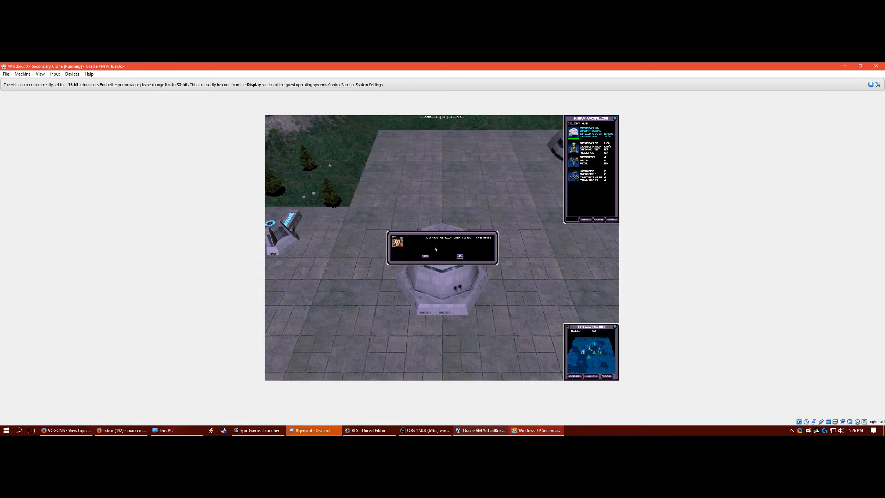
pyautogui.moveTo(436, 260)
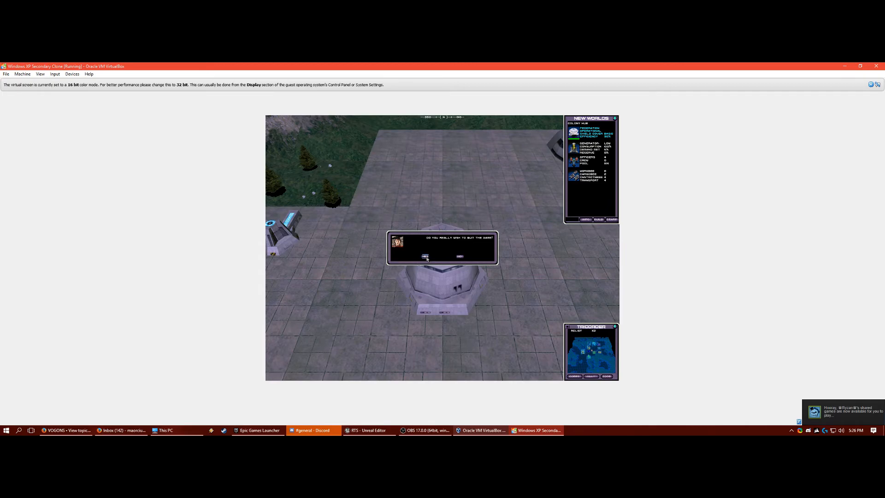
# Step: Confirm quitting the game from the loaded tutorial colony map
pyautogui.click(425, 256)
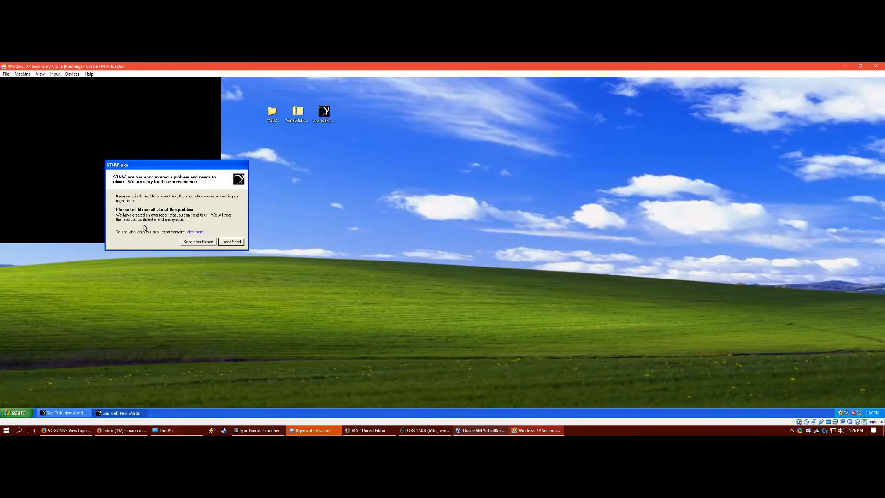
# Step: Dismiss the STNW.exe error report with Don't Send and refocus the XP VM
pyautogui.moveTo(117, 165); pyautogui.dragTo(238, 160)
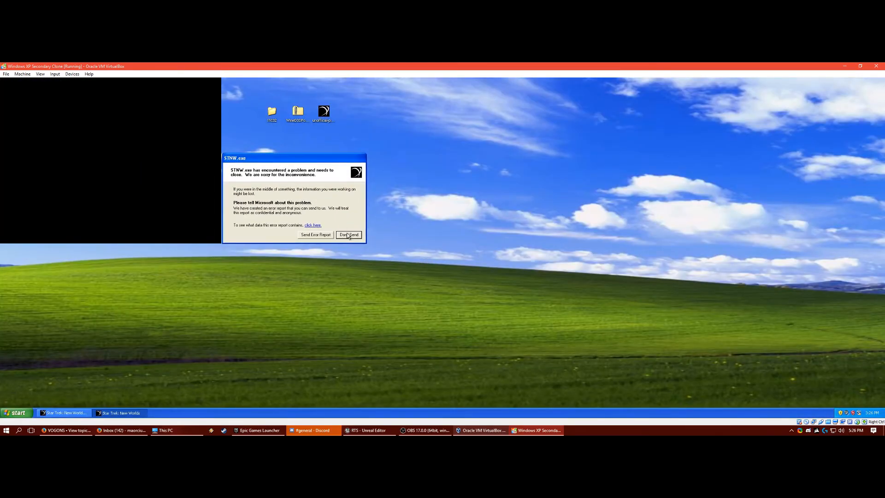
pyautogui.click(348, 234)
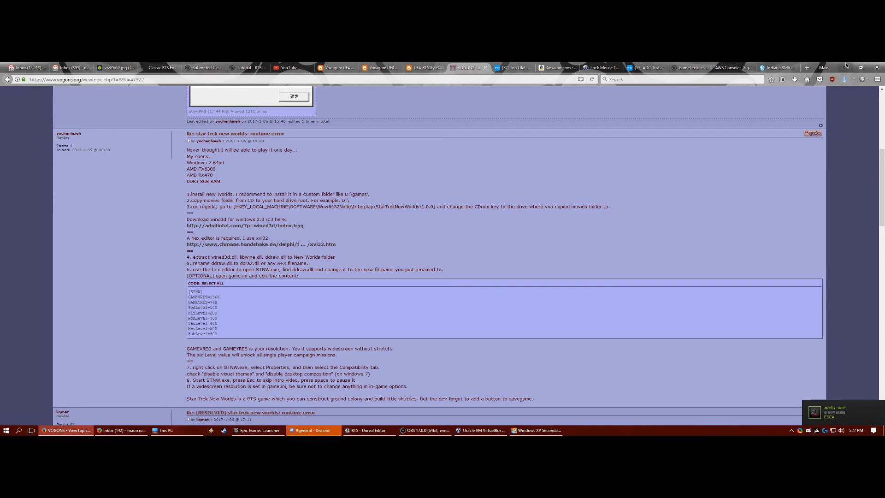
pyautogui.click(535, 430)
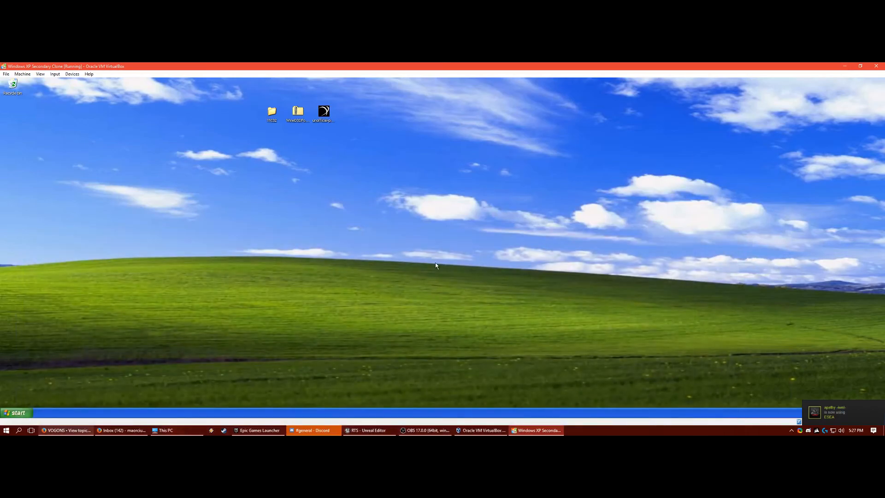
# Step: Browse from My Computer into the T: drive's Interplay Entertainment Corp\New Worlds folder
pyautogui.click(16, 413)
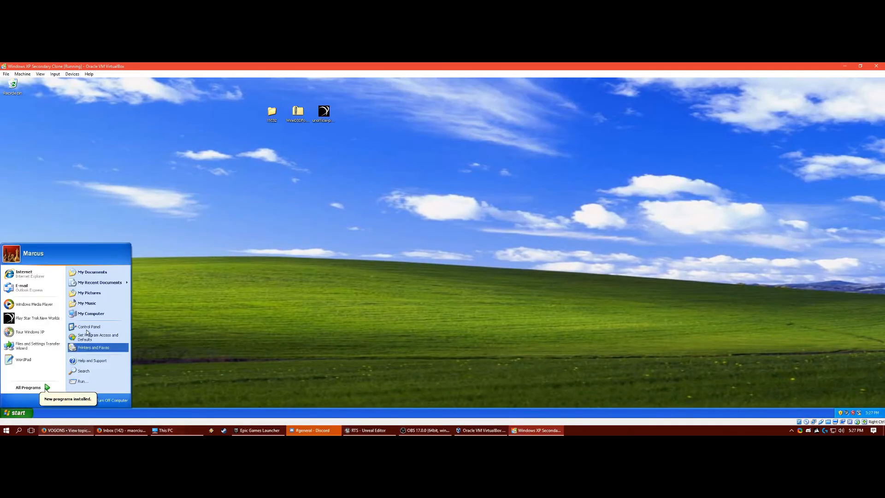
pyautogui.click(92, 313)
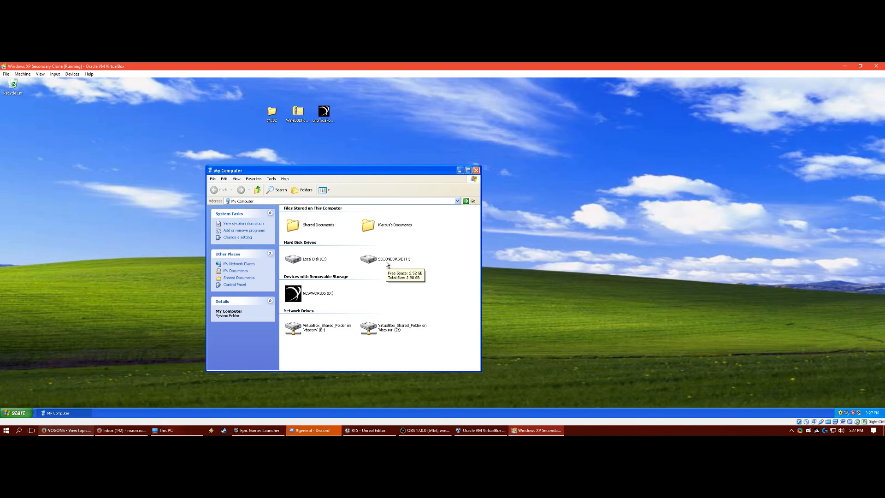
pyautogui.doubleClick(368, 258)
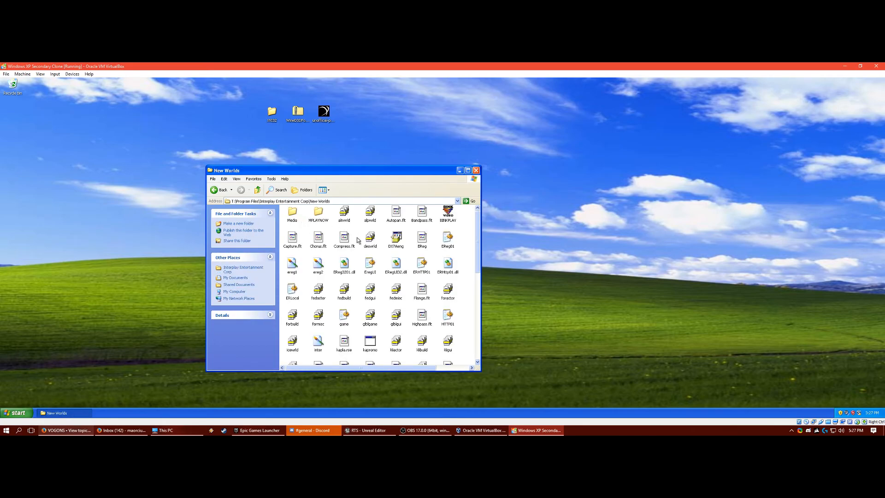
pyautogui.scroll(-3)
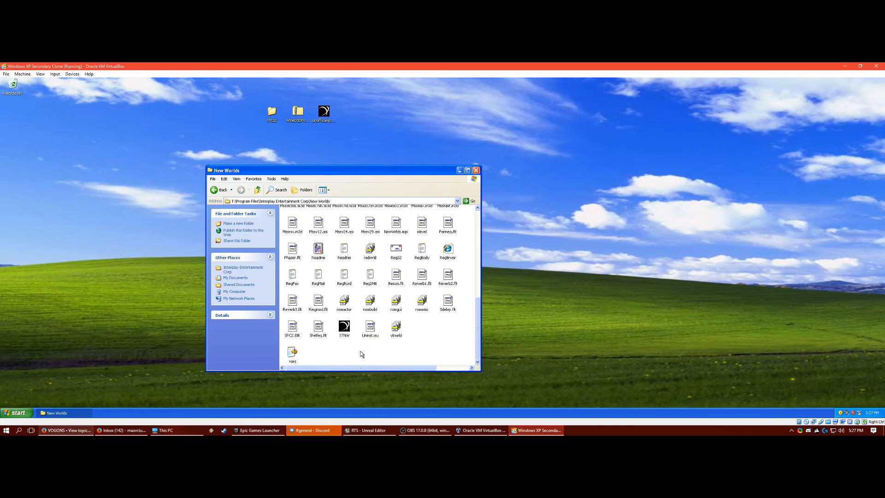
pyautogui.moveTo(352, 358)
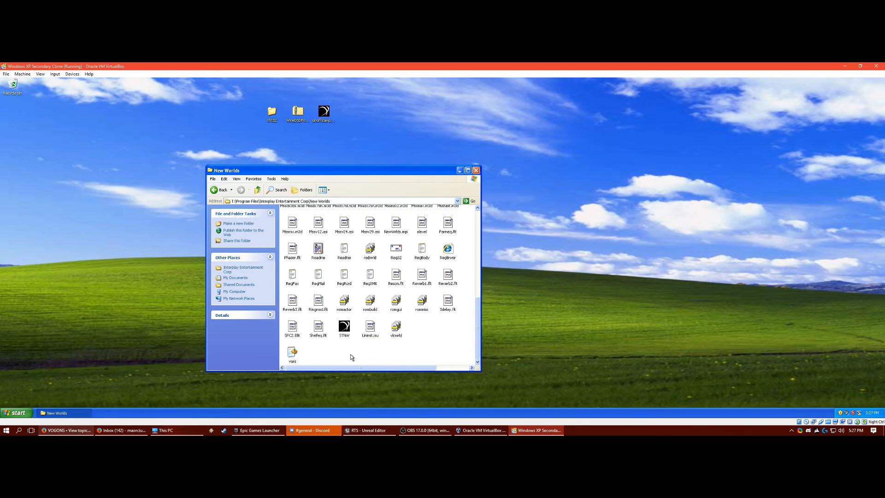
pyautogui.scroll(3)
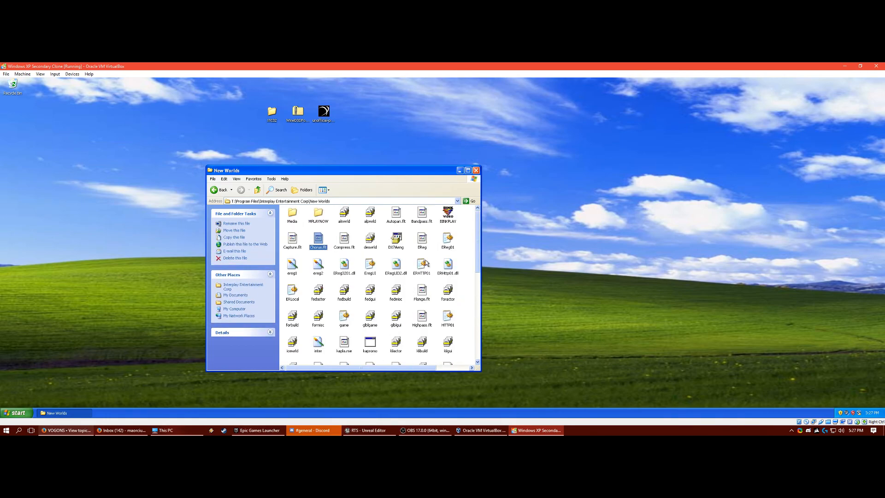
# Step: Open the game settings file in Notepad
pyautogui.click(343, 318)
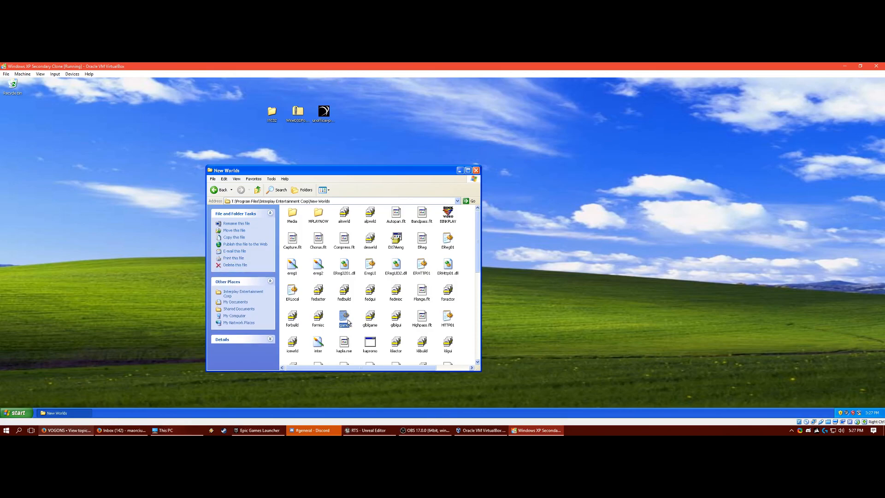
pyautogui.doubleClick(344, 320)
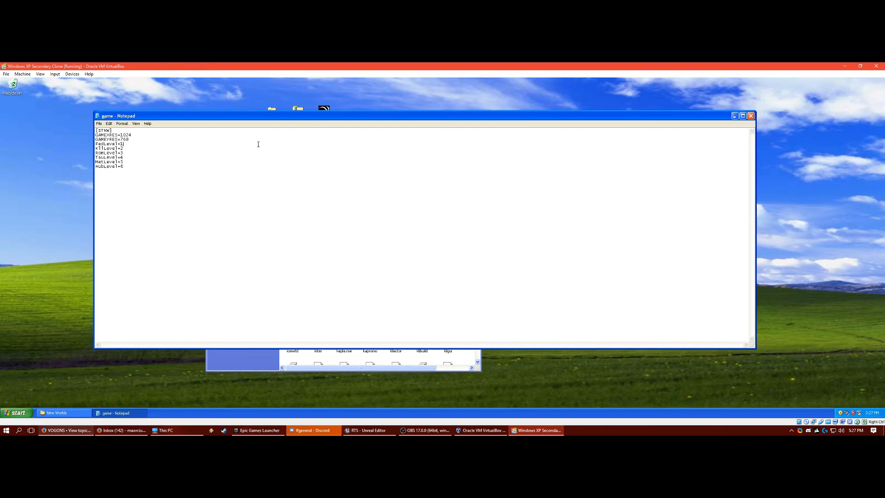
# Step: Raise game.ini level values starting at 100, then close Notepad and the New Worlds folder
pyautogui.write('100')
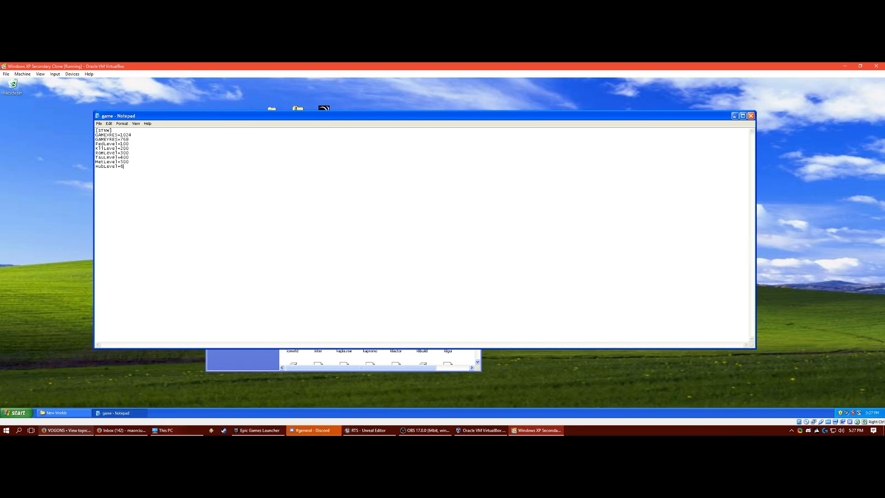
pyautogui.click(99, 124)
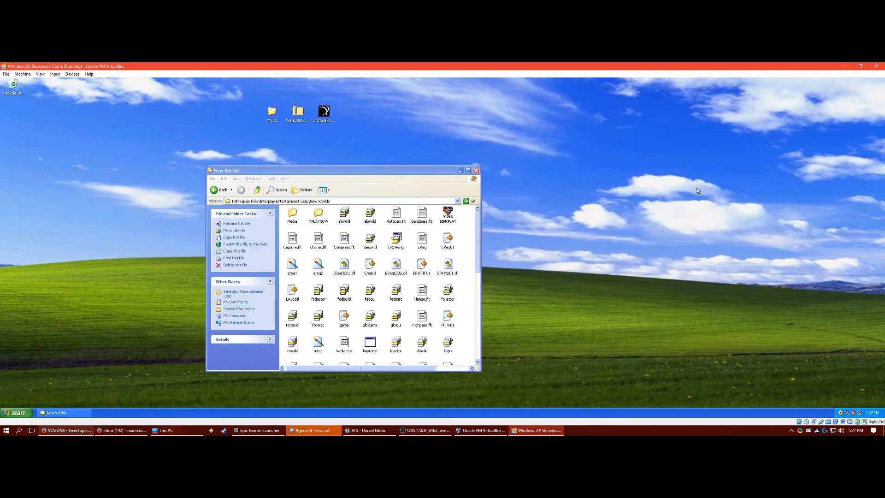
pyautogui.click(476, 170)
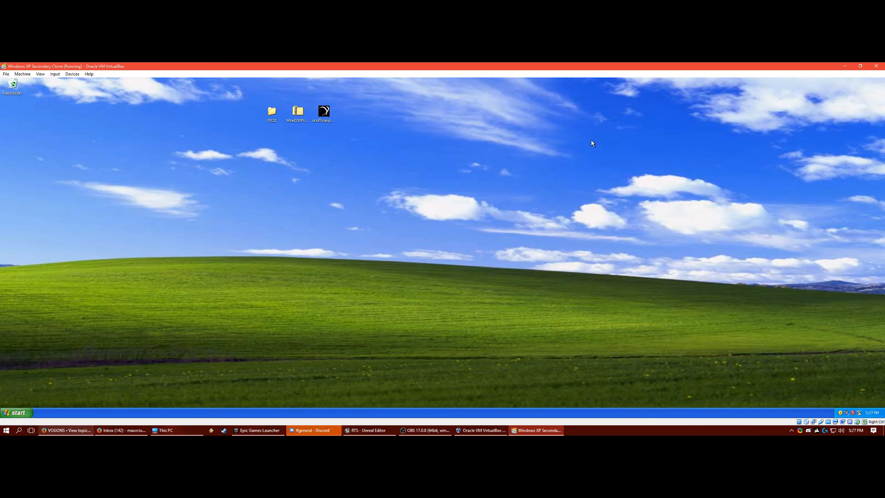
pyautogui.moveTo(601, 213)
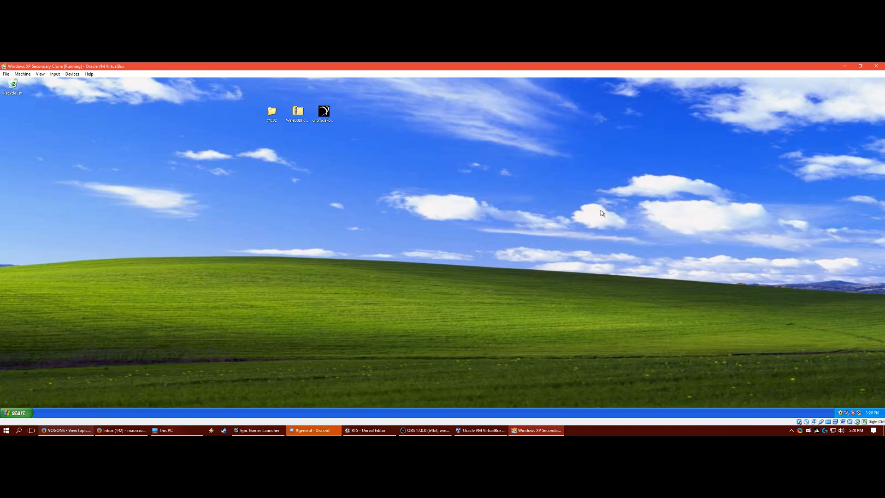